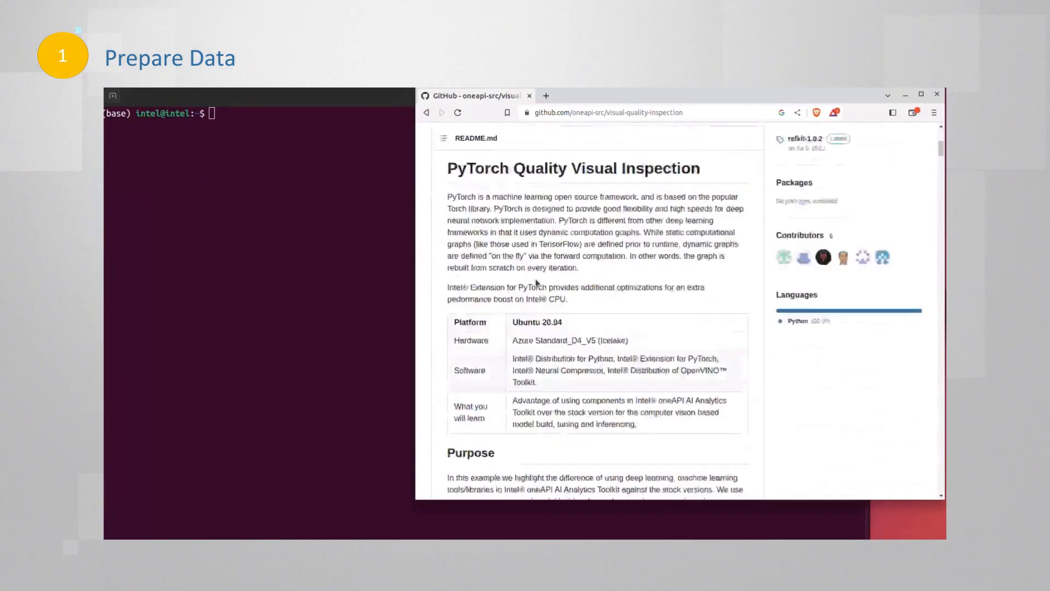
Scroll the visual-quality-inspection README down to 'Repository clone and Anaconda installation'
{"action": "scroll", "scroll_direction": "down", "scroll_amount": 3}
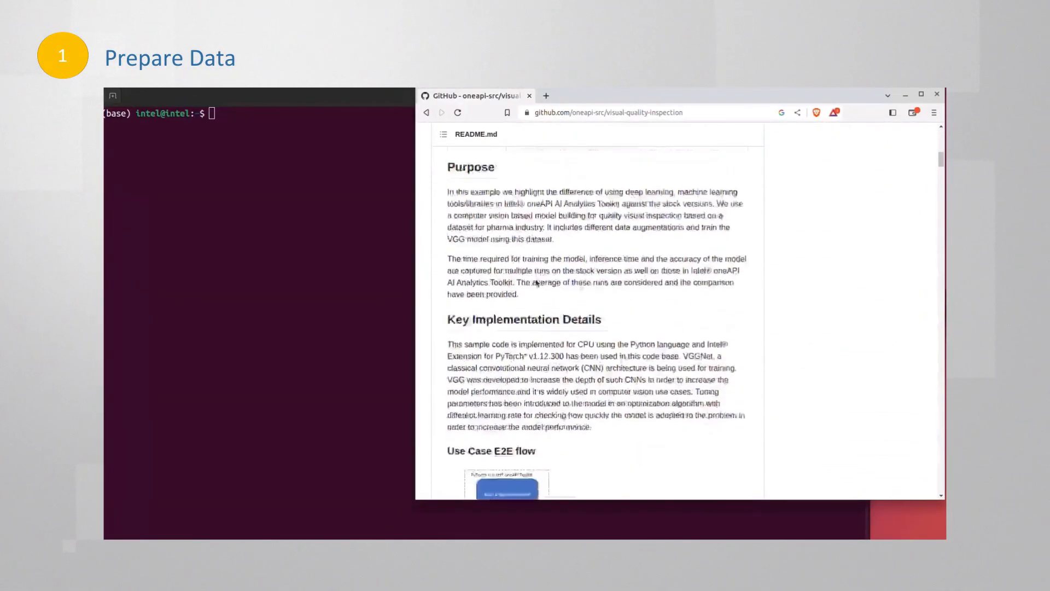
{"action": "scroll", "scroll_direction": "down", "scroll_amount": 3}
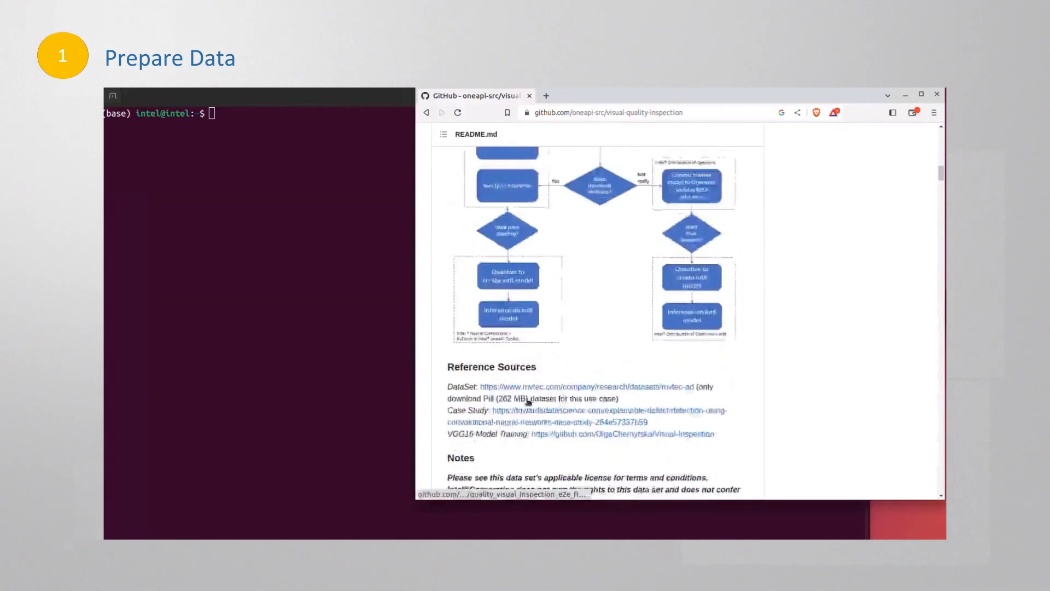
{"action": "scroll", "scroll_direction": "down", "scroll_amount": 3}
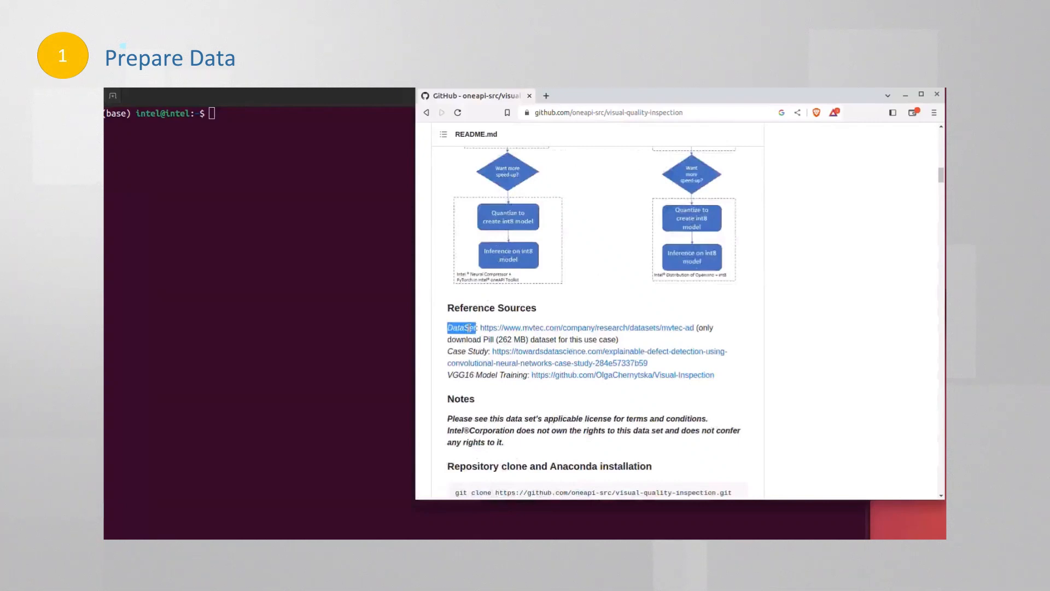
{"action": "scroll", "scroll_direction": "down", "scroll_amount": 3}
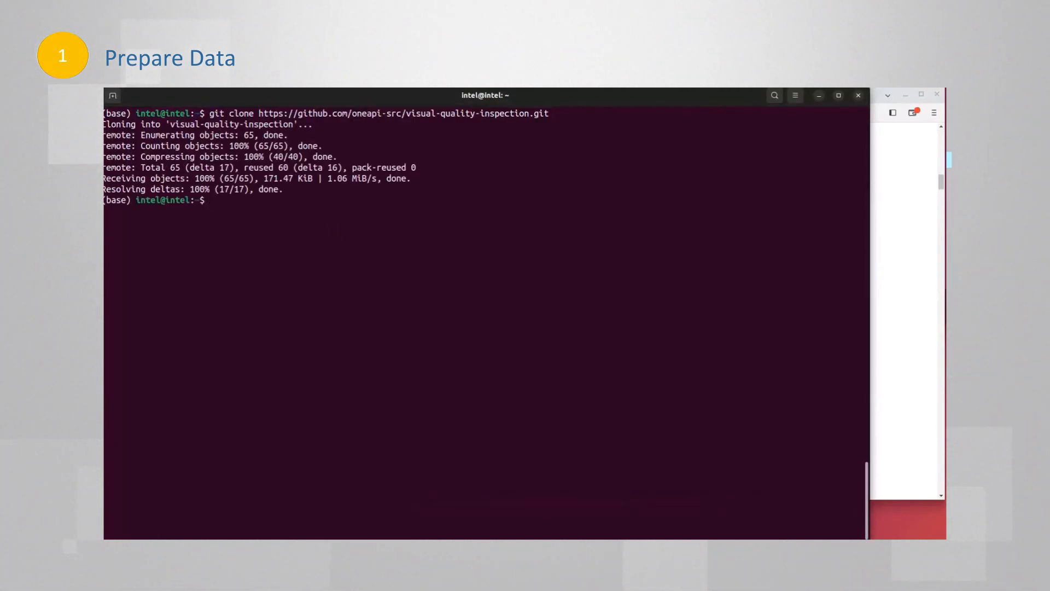
Enter the visual-quality-inspection folder and inspect env/stock/stock-pytorch.yml
{"action": "type", "text": "cd visual-quality-inspection/"}
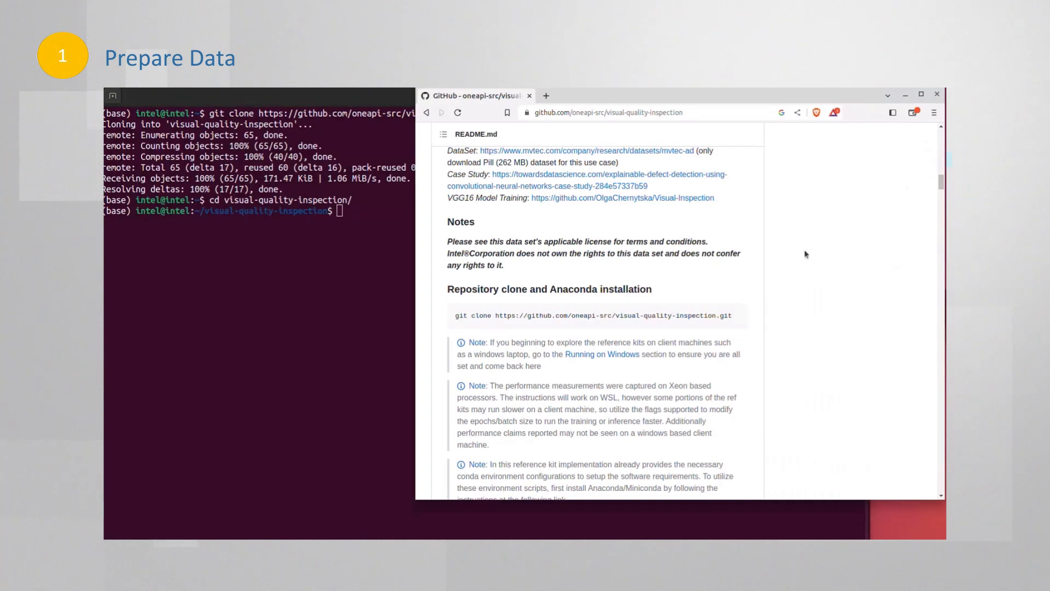
{"action": "scroll", "scroll_direction": "down", "scroll_amount": 3}
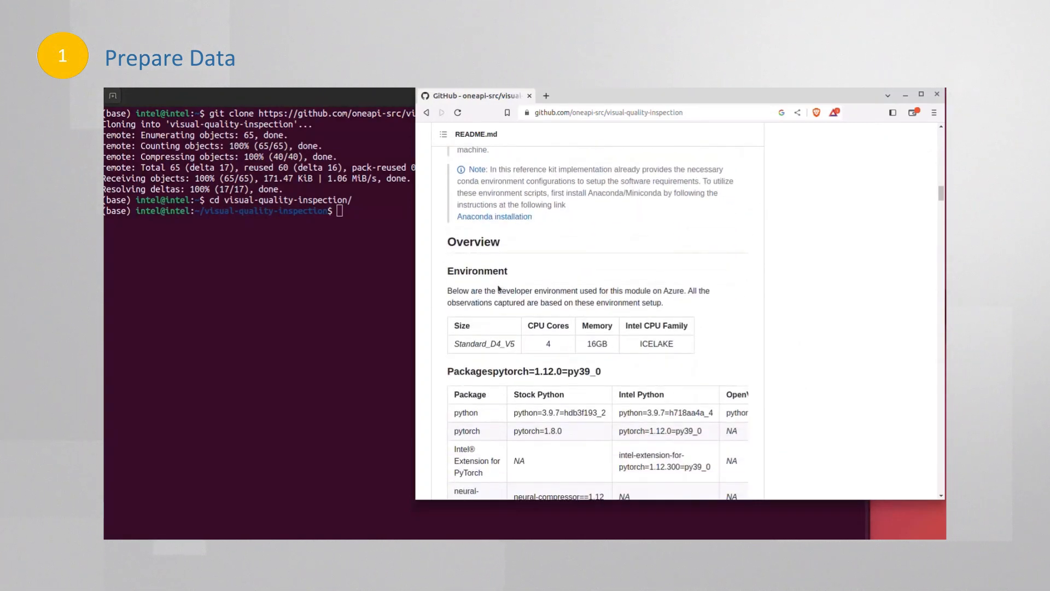
{"action": "scroll", "scroll_direction": "down", "scroll_amount": 3}
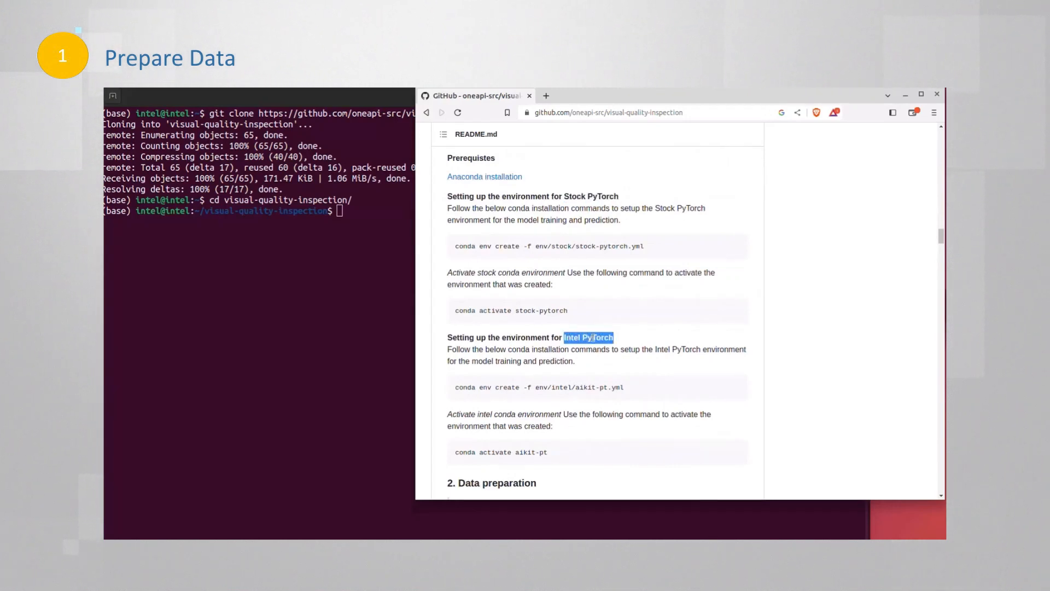
{"action": "mouse_move", "coordinate": [301, 253]}
{"action": "type", "text": "vi env/stock/"}
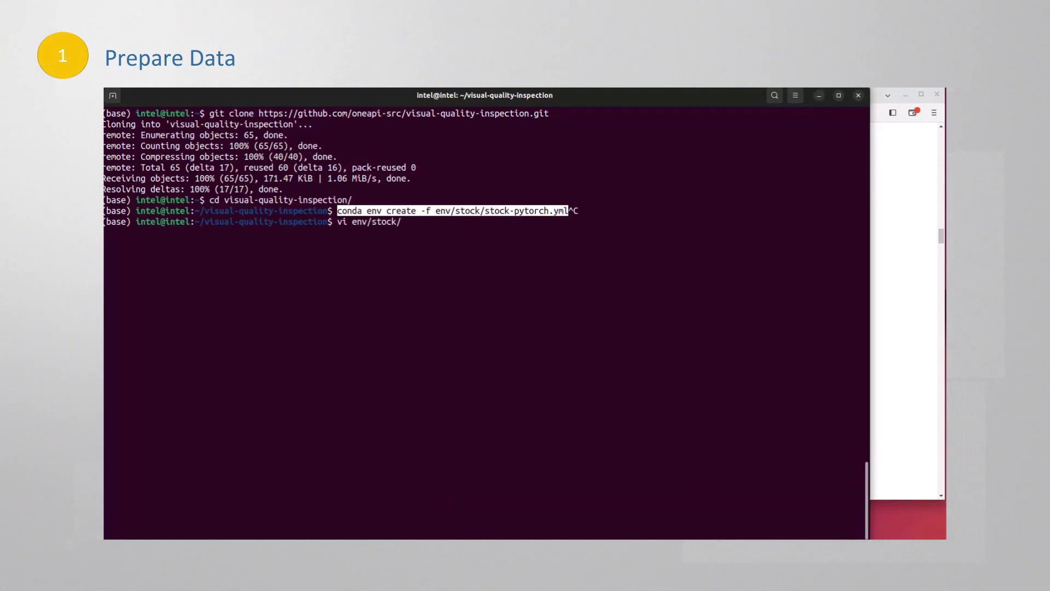
{"action": "type", "text": "stock-pytorch.yml"}
{"action": "key", "text": "Return"}
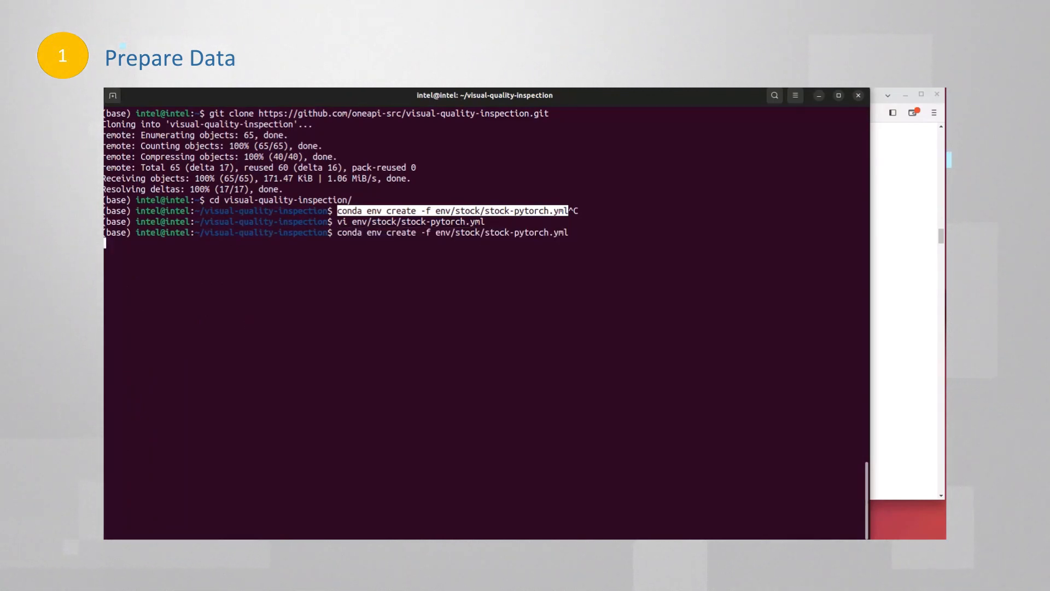
Build the stock-pytorch environment, type conda activate stock-pytorch, and select the Intel PyTorch section
{"action": "key", "text": "Return"}
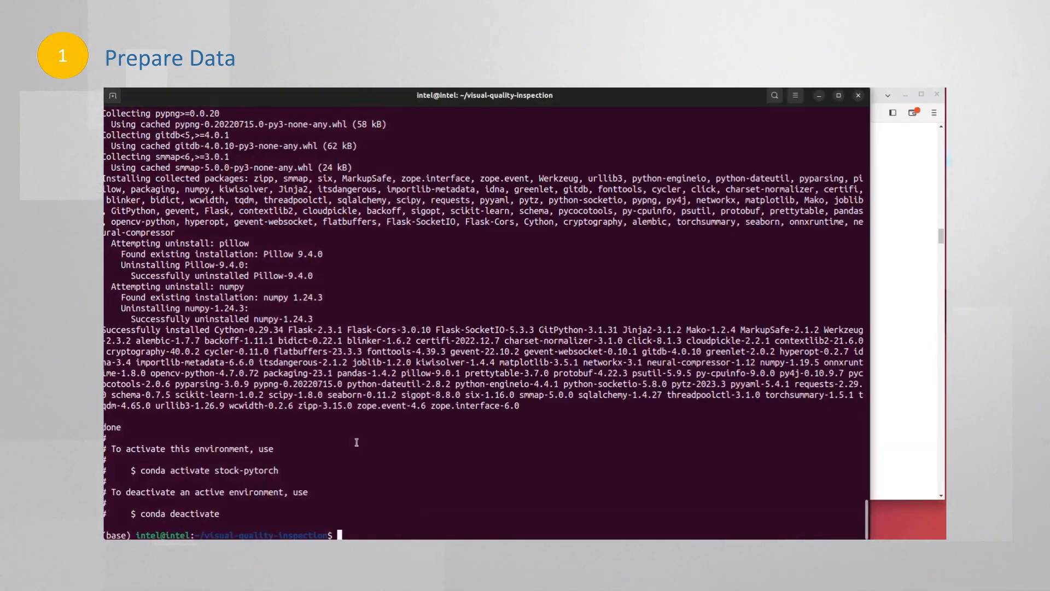
{"action": "type", "text": "conda activate stock-pytorch"}
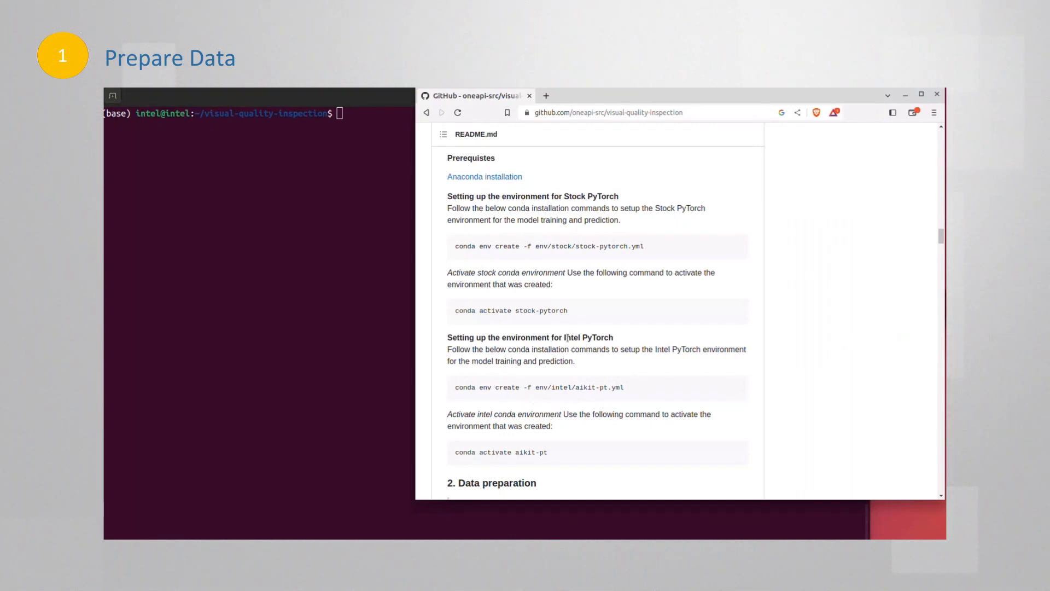
{"action": "double_click", "coordinate": [598, 337]}
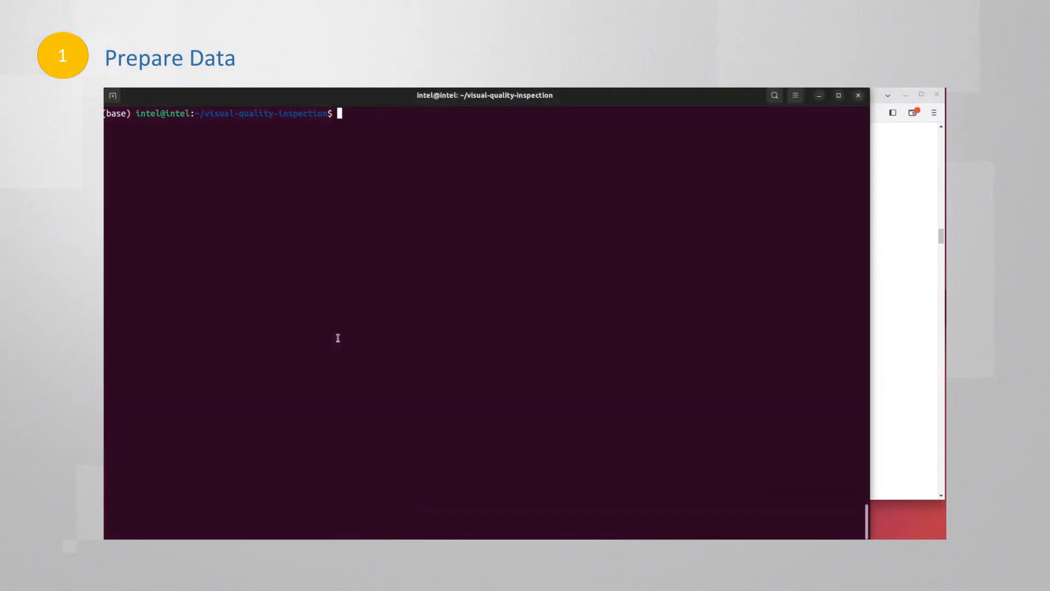
Run conda env create -f env/intel/aikit-pt.yml and review the build output
{"action": "type", "text": "conda env create -f env/intel/aikit-pt.yml"}
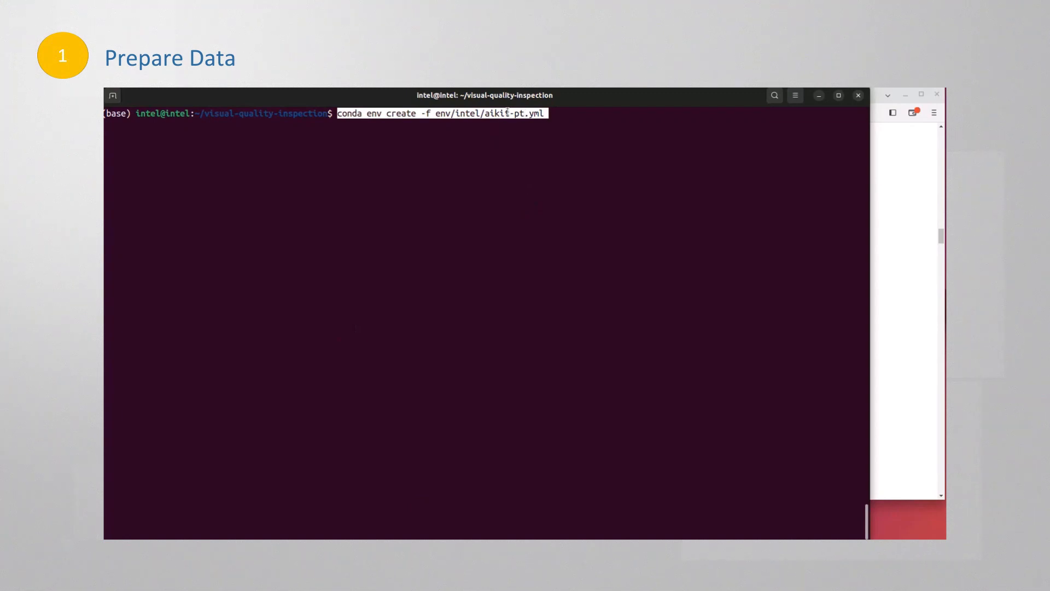
{"action": "key", "text": "Return"}
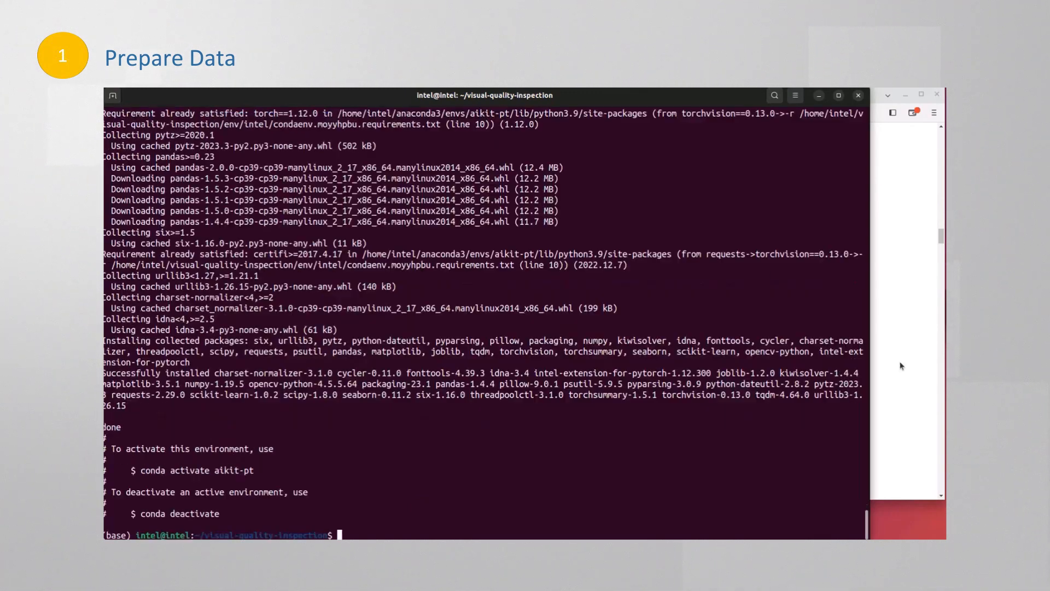
{"action": "scroll", "scroll_direction": "up", "scroll_amount": 3}
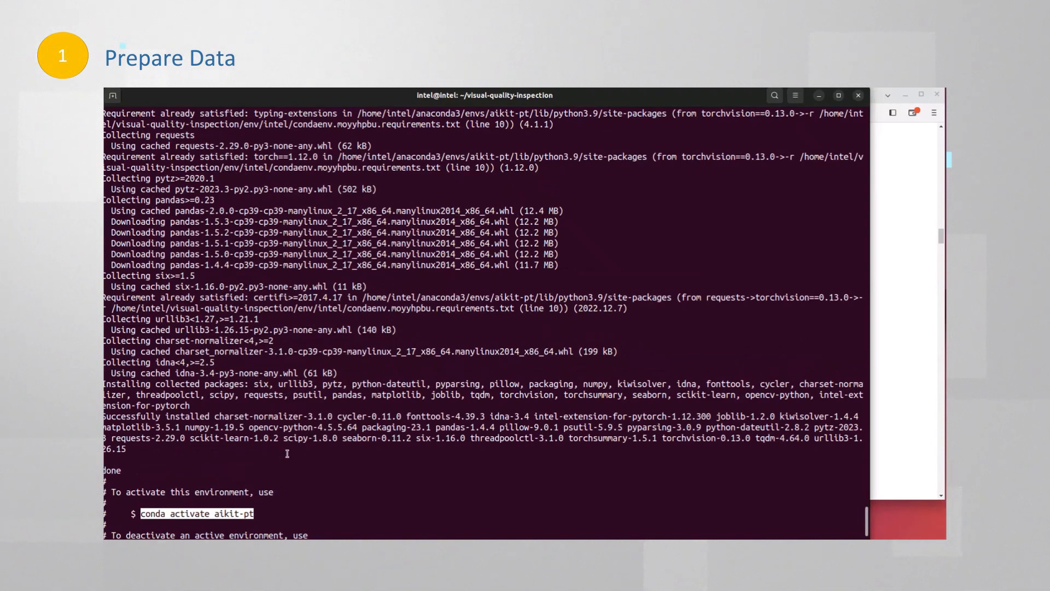
{"action": "scroll", "scroll_direction": "down", "scroll_amount": 3}
{"action": "type", "text": "tar -xf pill.tar.xz"}
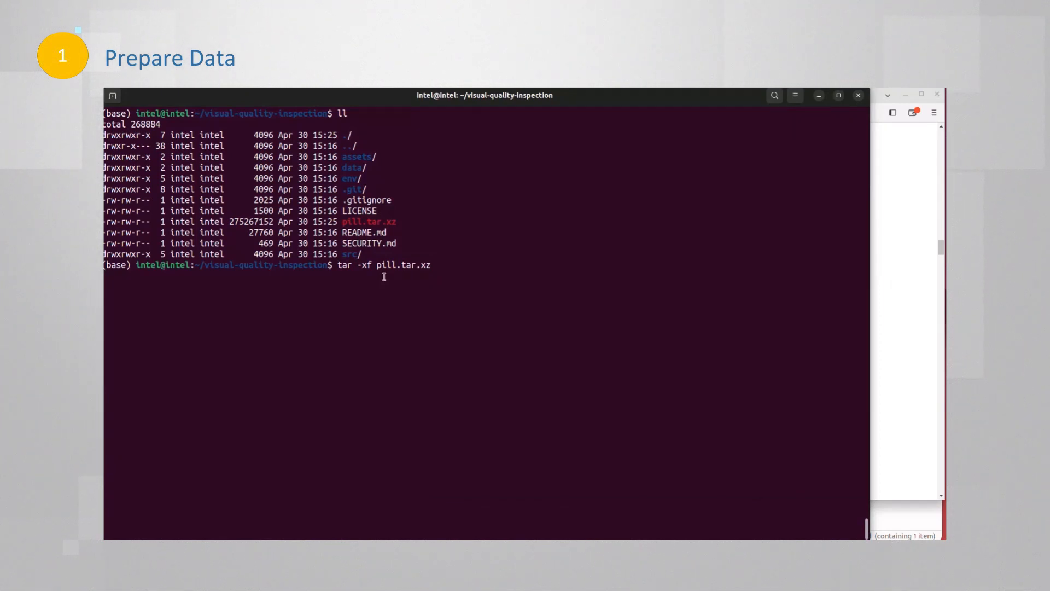
Extract pill.tar.xz, create train/test good/bad folders, and copy 210 and 65 good images
{"action": "key", "text": "Return"}
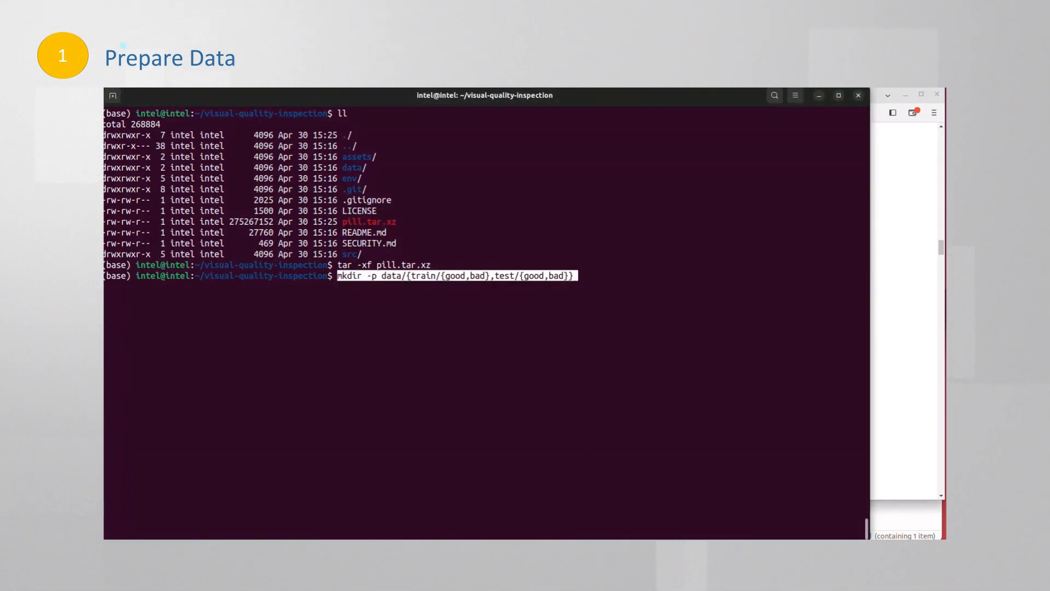
{"action": "key", "text": "Return"}
{"action": "type", "text": "cd pill/train/good/"}
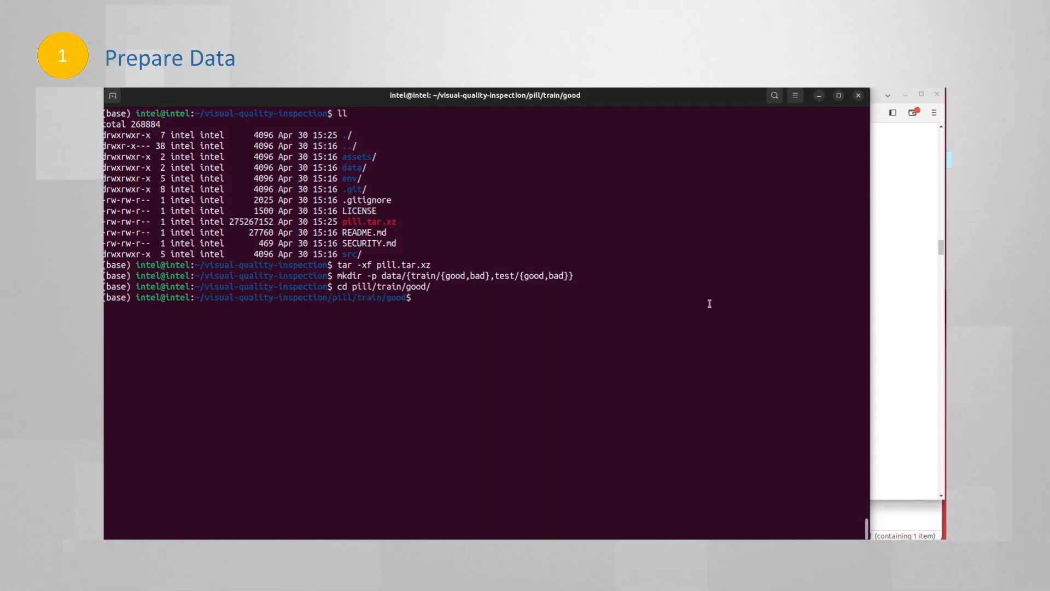
{"action": "key", "text": "Return"}
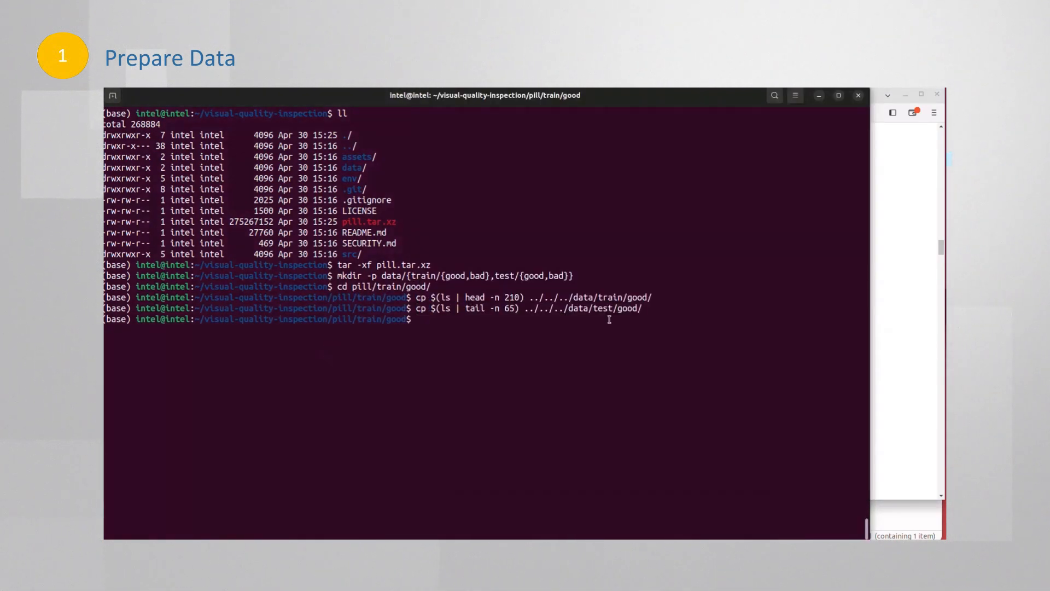
{"action": "double_click", "coordinate": [590, 296]}
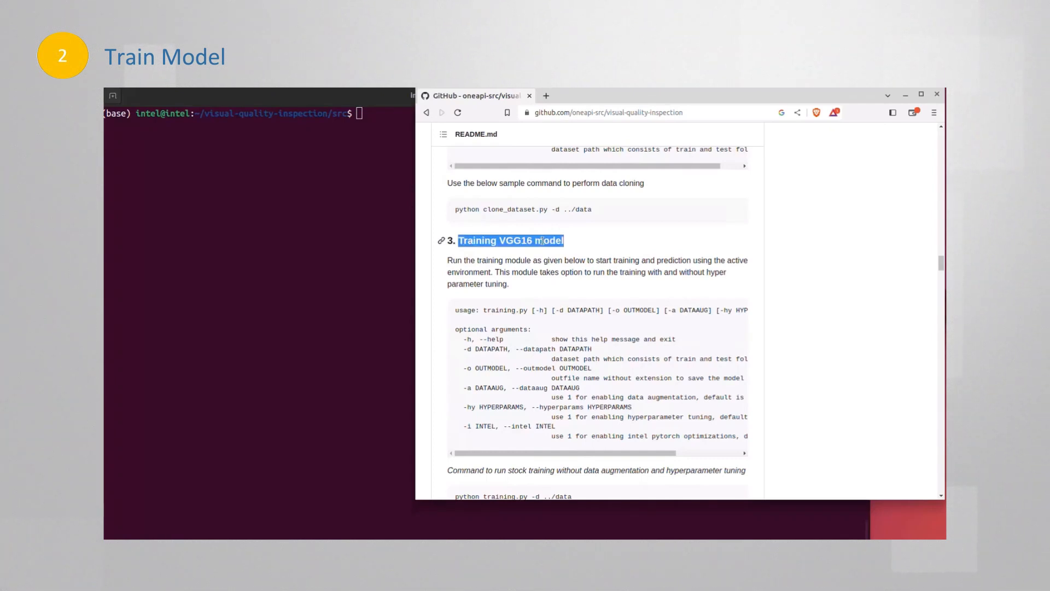
List the scripts in src and open training.py with gedit
{"action": "scroll", "scroll_direction": "down", "scroll_amount": 3}
{"action": "type", "text": "ll"}
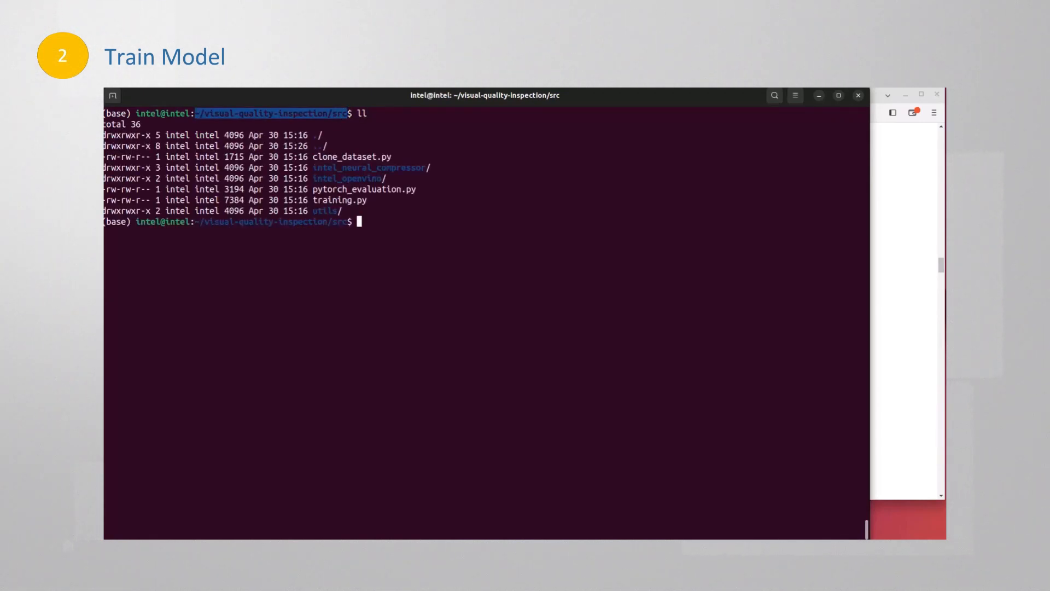
{"action": "mouse_move", "coordinate": [331, 200]}
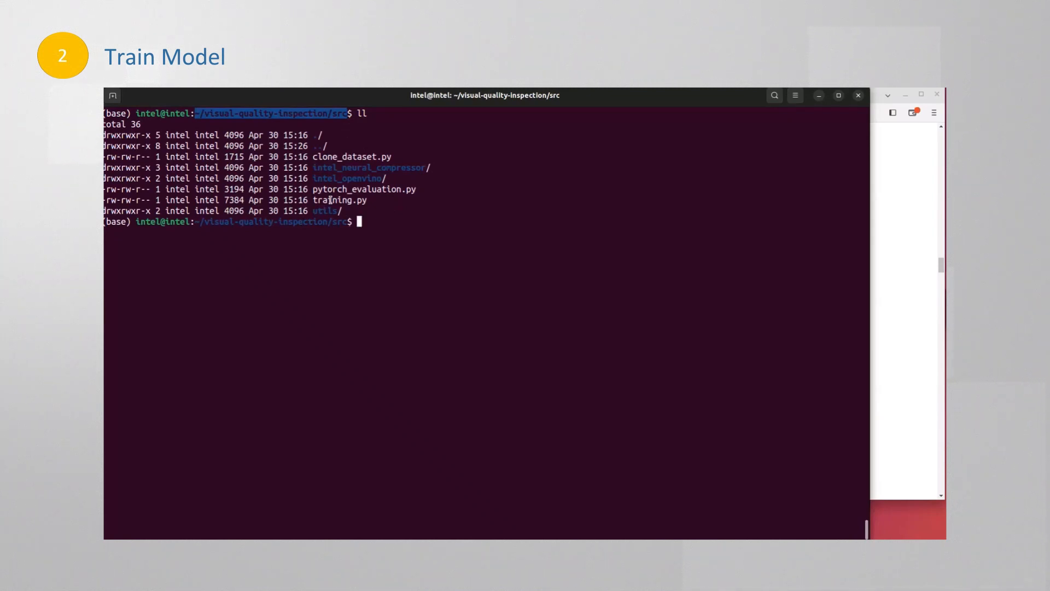
{"action": "type", "text": "gedit"}
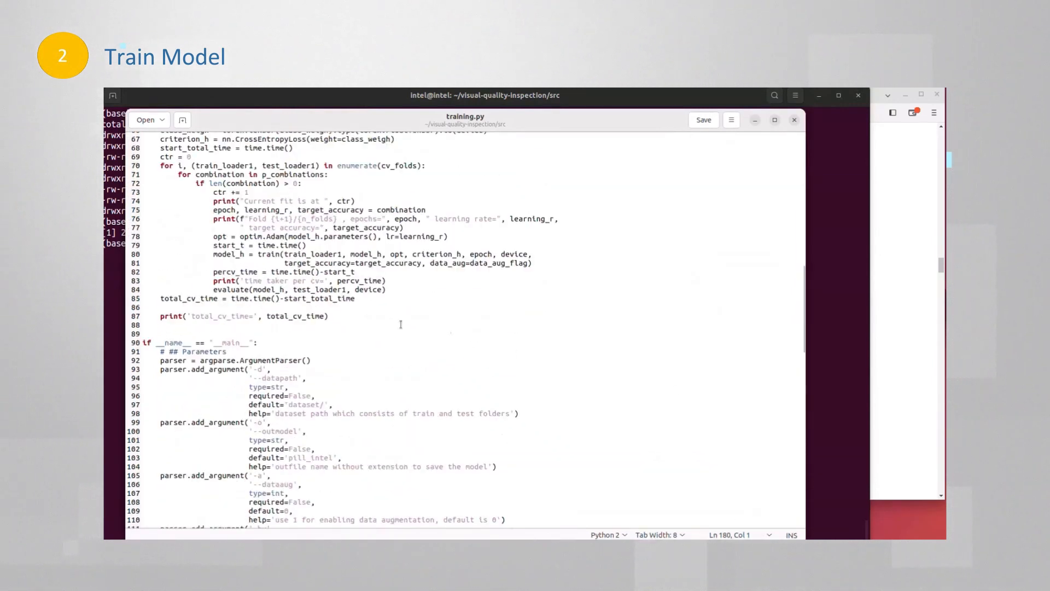
Scroll training.py to the training section, select CustomVGG, and show recent documents
{"action": "scroll", "scroll_direction": "down", "scroll_amount": 3}
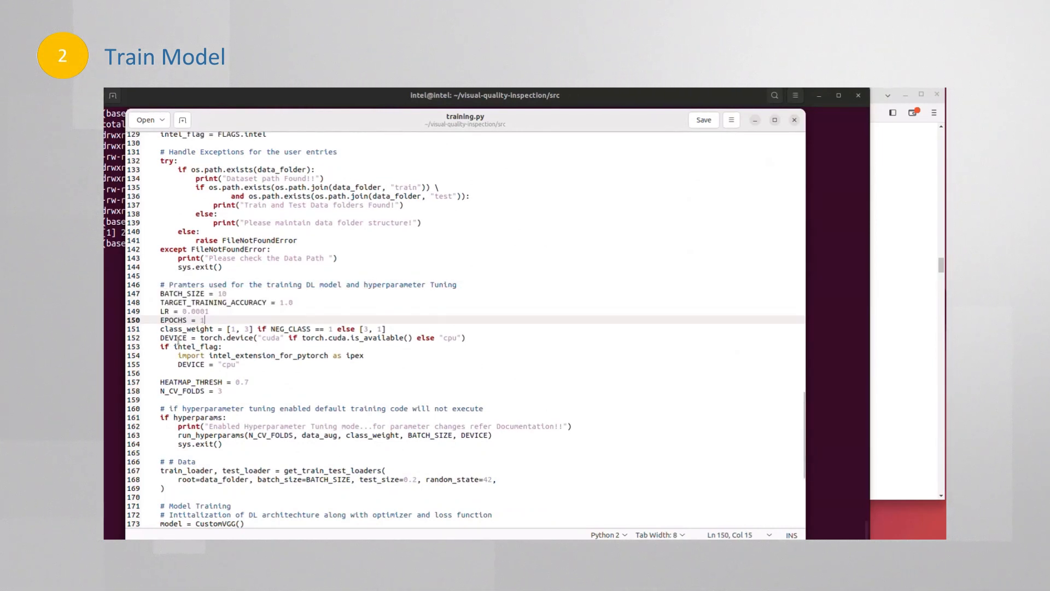
{"action": "double_click", "coordinate": [268, 338]}
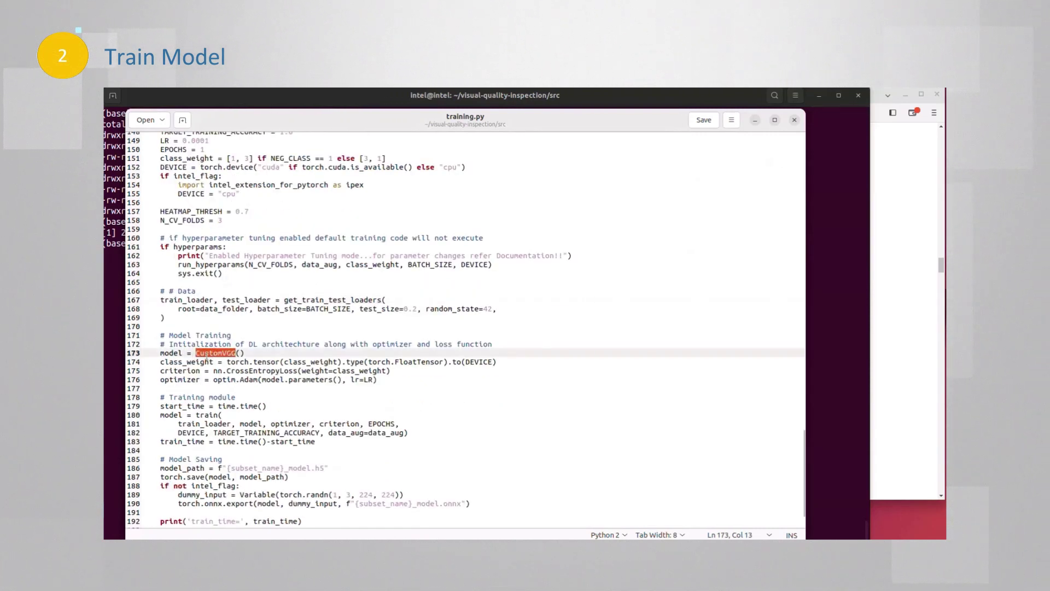
{"action": "left_click", "coordinate": [146, 119]}
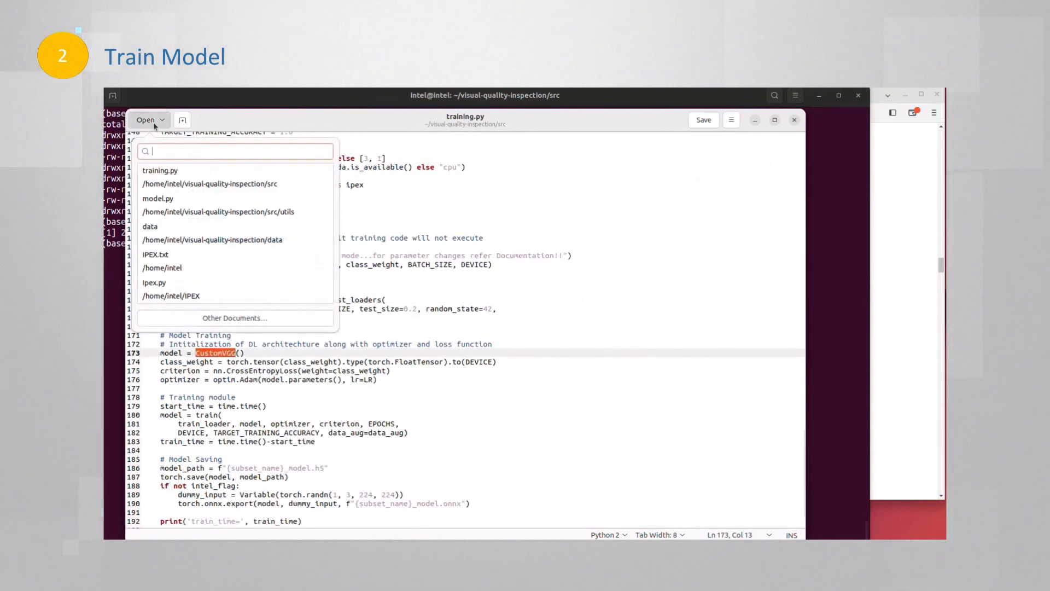
Browse into the src/utils folder and open model.py in a second tab
{"action": "left_click", "coordinate": [234, 317]}
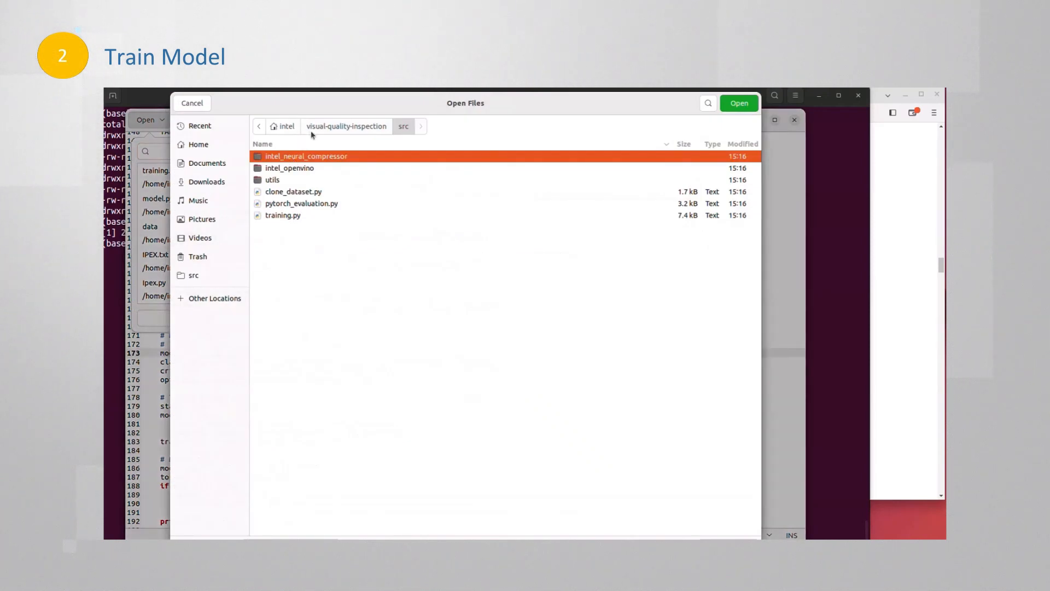
{"action": "left_click", "coordinate": [273, 179]}
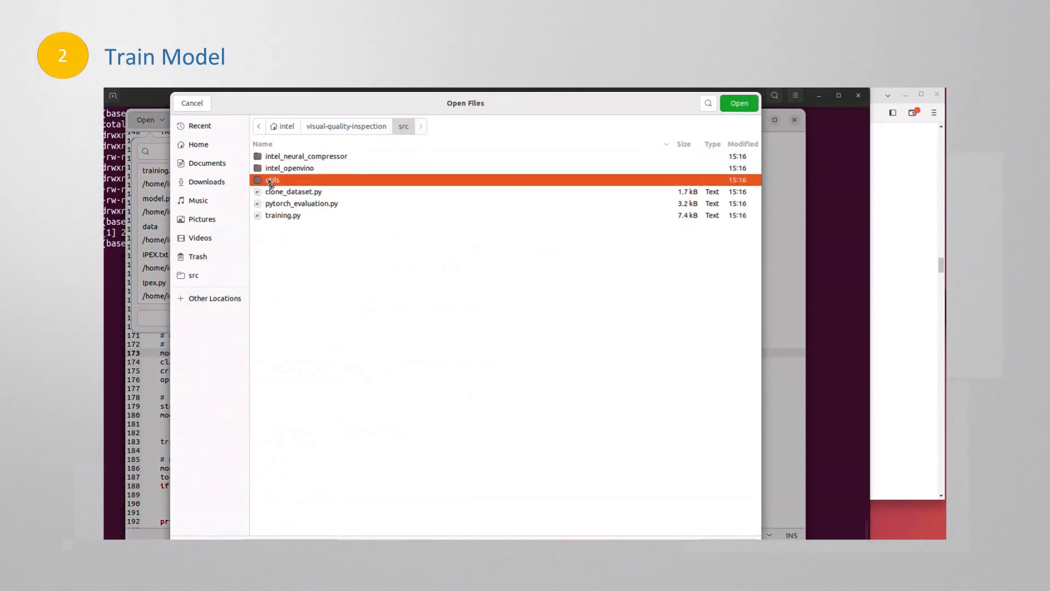
{"action": "double_click", "coordinate": [268, 180]}
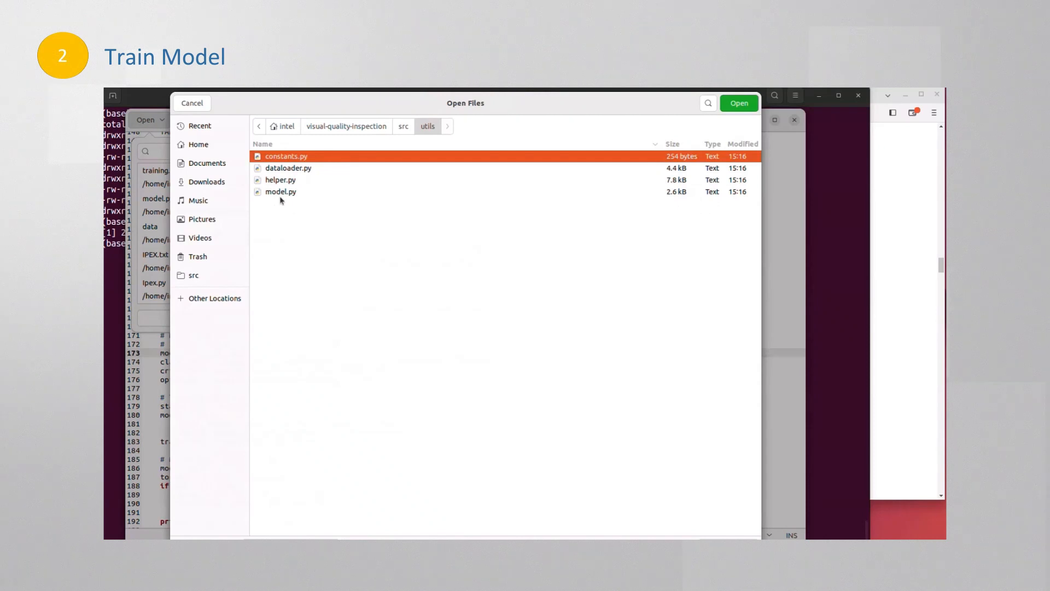
{"action": "left_click", "coordinate": [738, 102]}
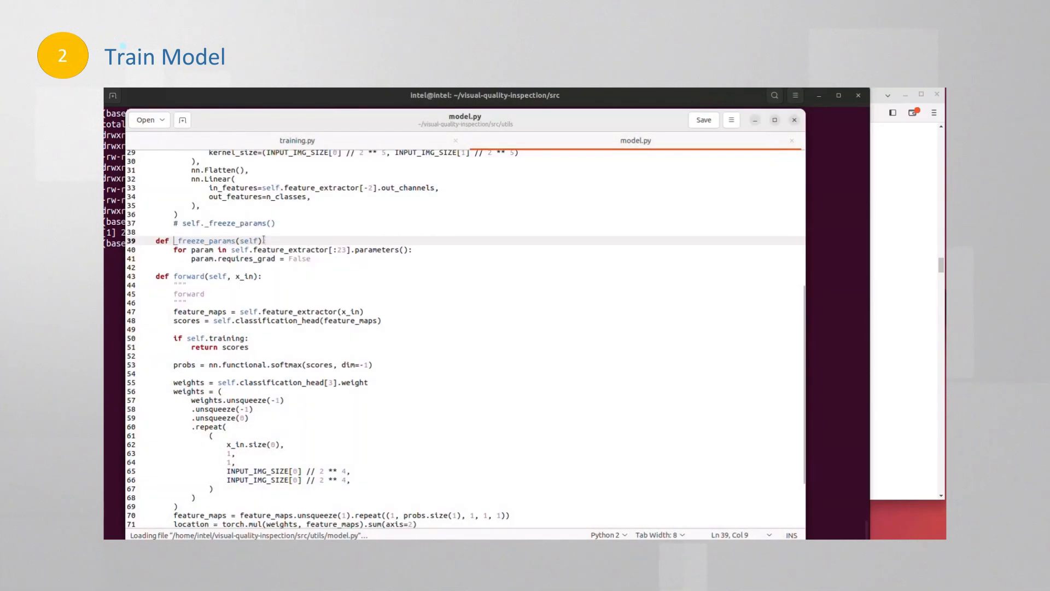
{"action": "scroll", "scroll_direction": "up", "scroll_amount": 3}
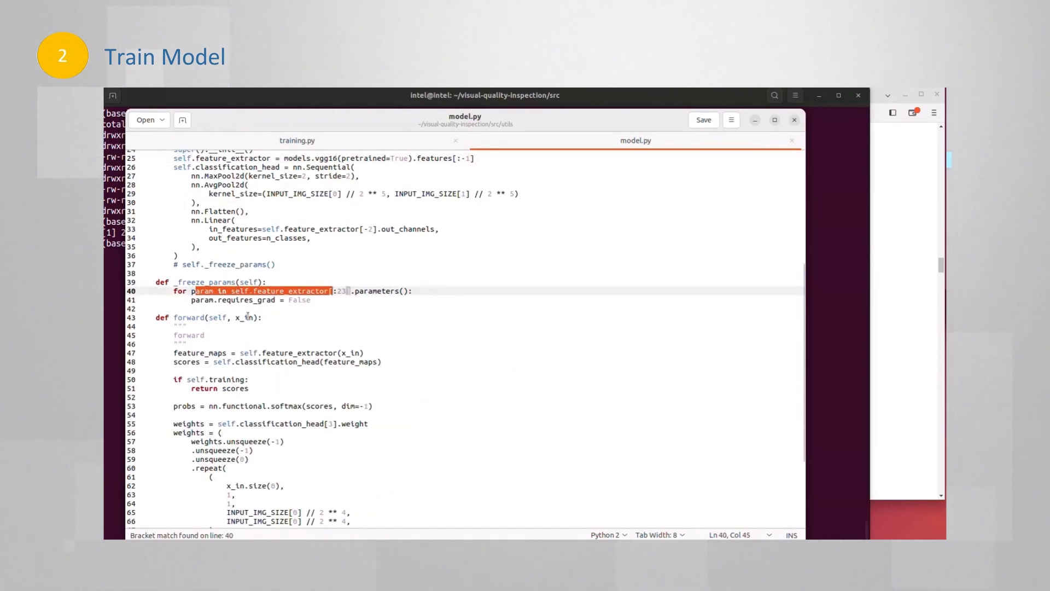
{"action": "scroll", "scroll_direction": "down", "scroll_amount": 3}
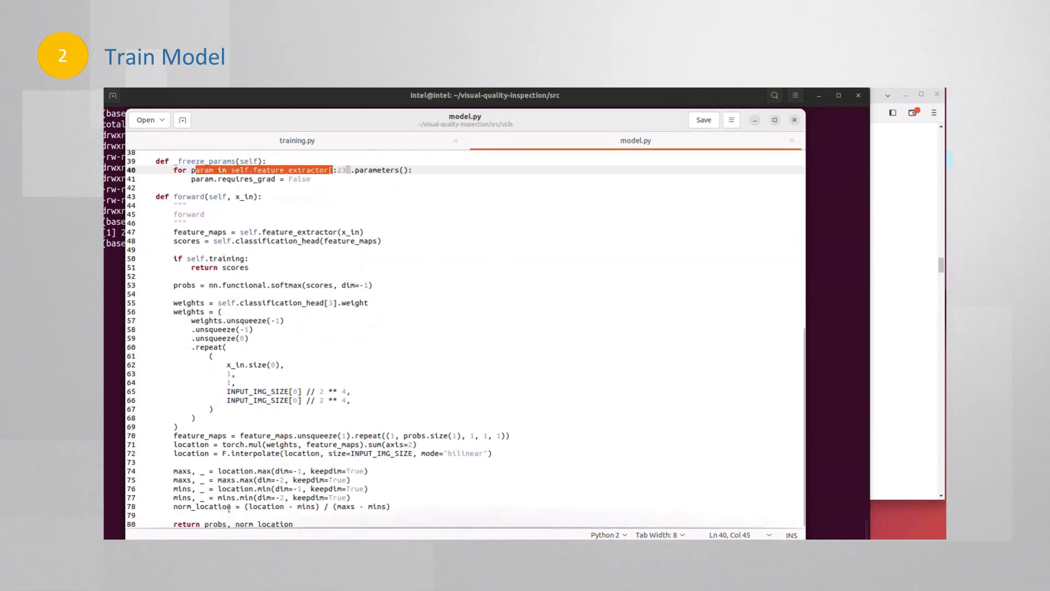
{"action": "left_click", "coordinate": [296, 141]}
{"action": "type", "text": "python training.py -d ../data"}
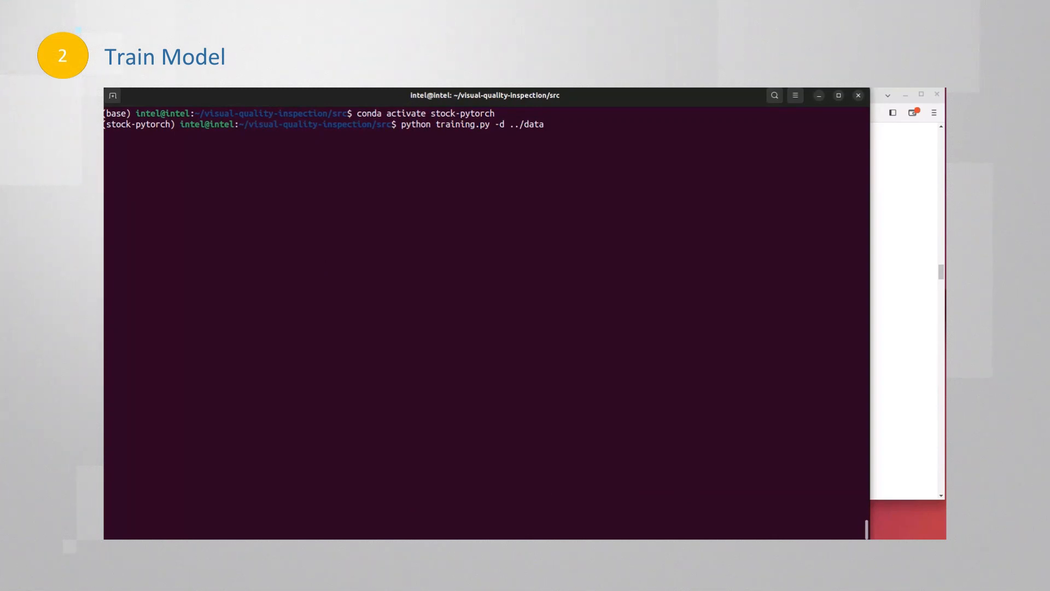
Train on ../data with stock PyTorch, then list src and select pill_intel_model.h5
{"action": "key", "text": "Return"}
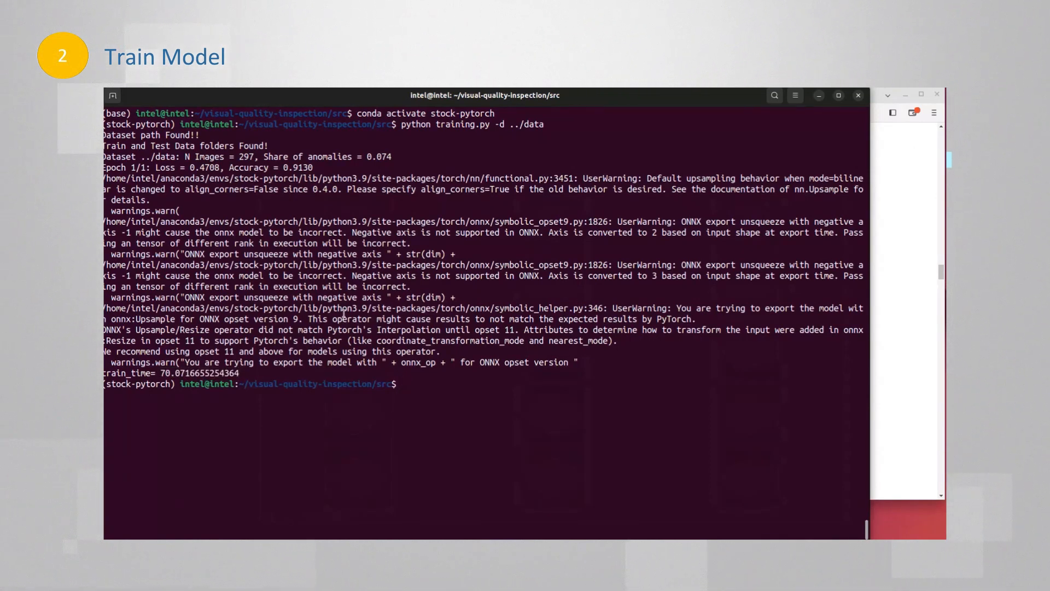
{"action": "type", "text": "ll"}
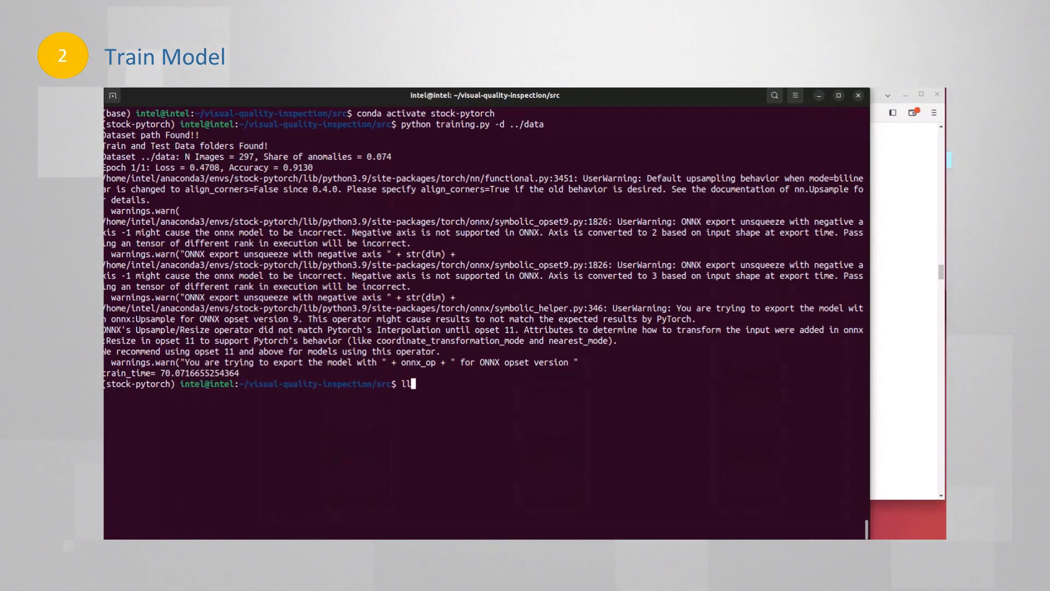
{"action": "key", "text": "Return"}
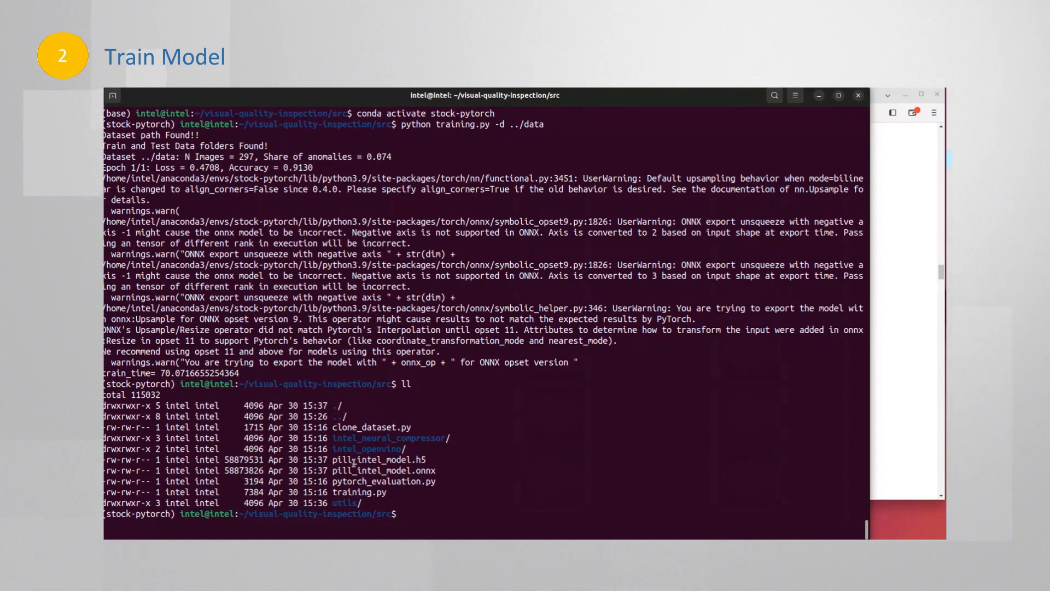
{"action": "double_click", "coordinate": [382, 470]}
{"action": "type", "text": "conda de"}
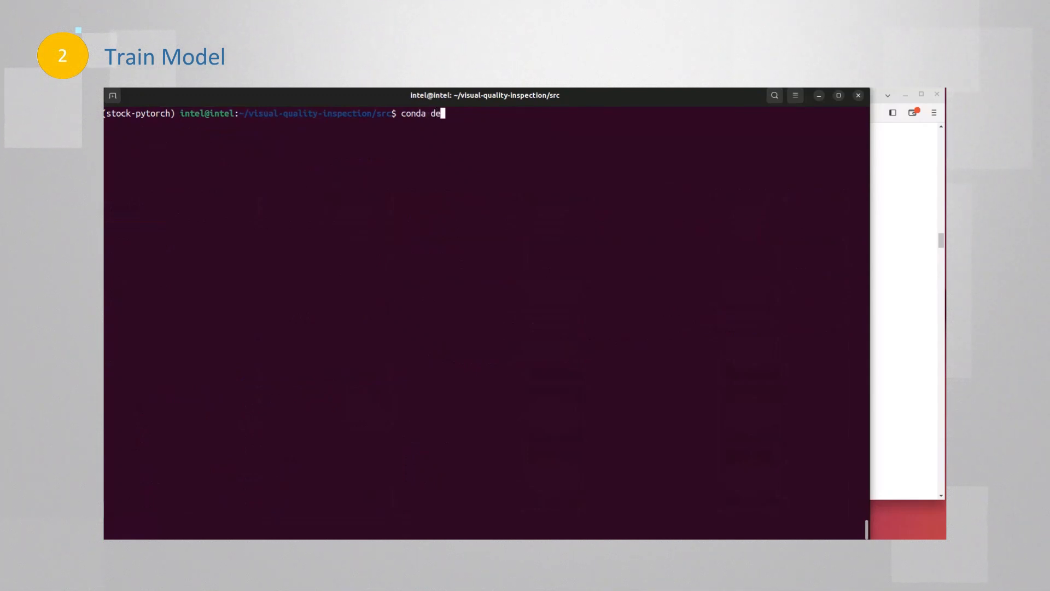
Rerun training.py in aikit-pt, reaching 0.9304 accuracy with train_time about 37.9 s
{"action": "type", "text": "activate"}
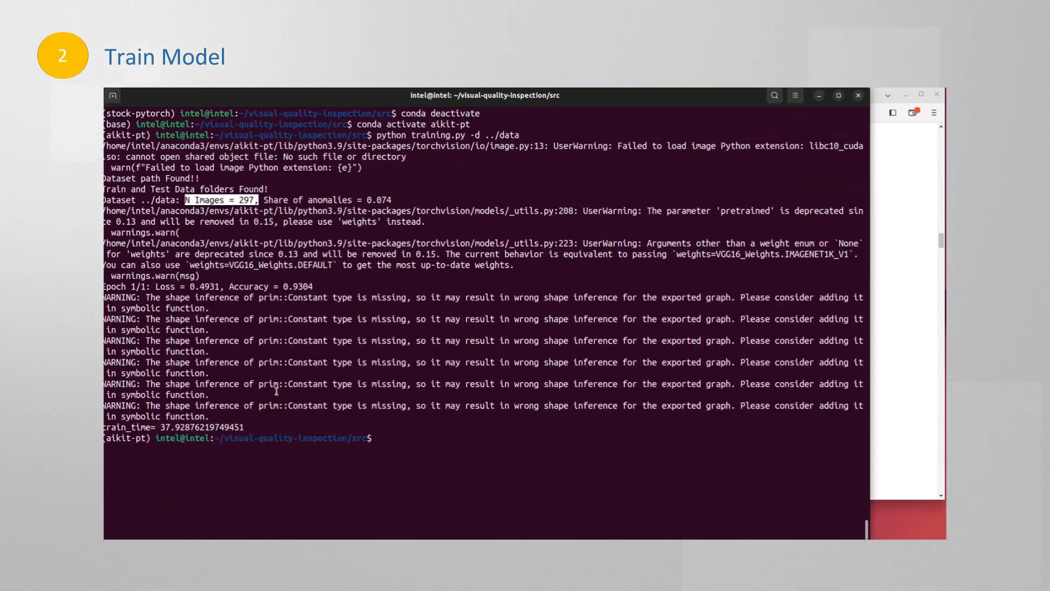
{"action": "scroll", "scroll_direction": "up", "scroll_amount": 3}
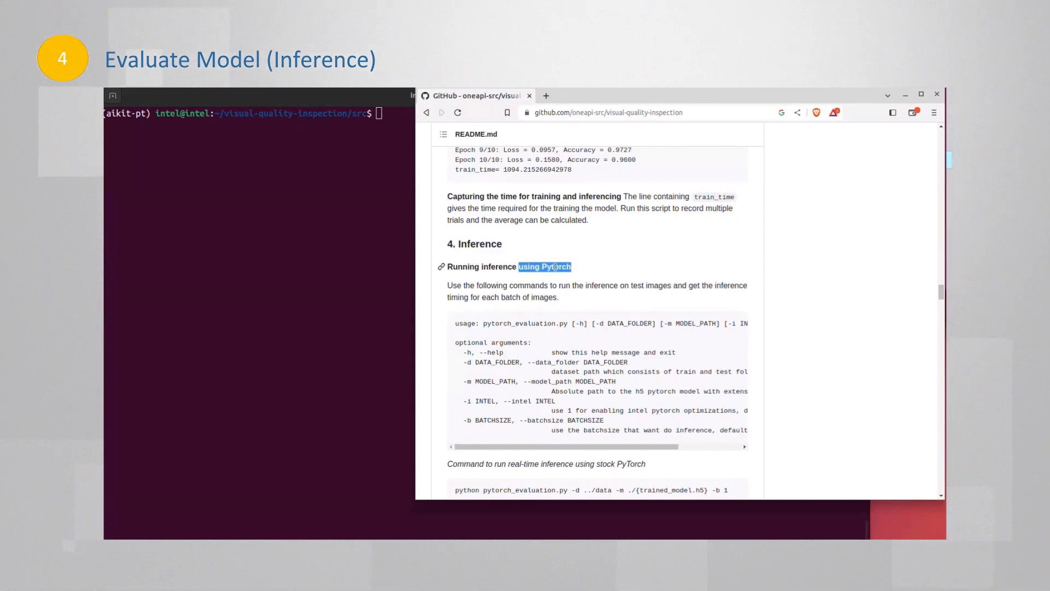
Scroll the README down to section 4, Running inference using PyTorch
{"action": "scroll", "scroll_direction": "down", "scroll_amount": 3}
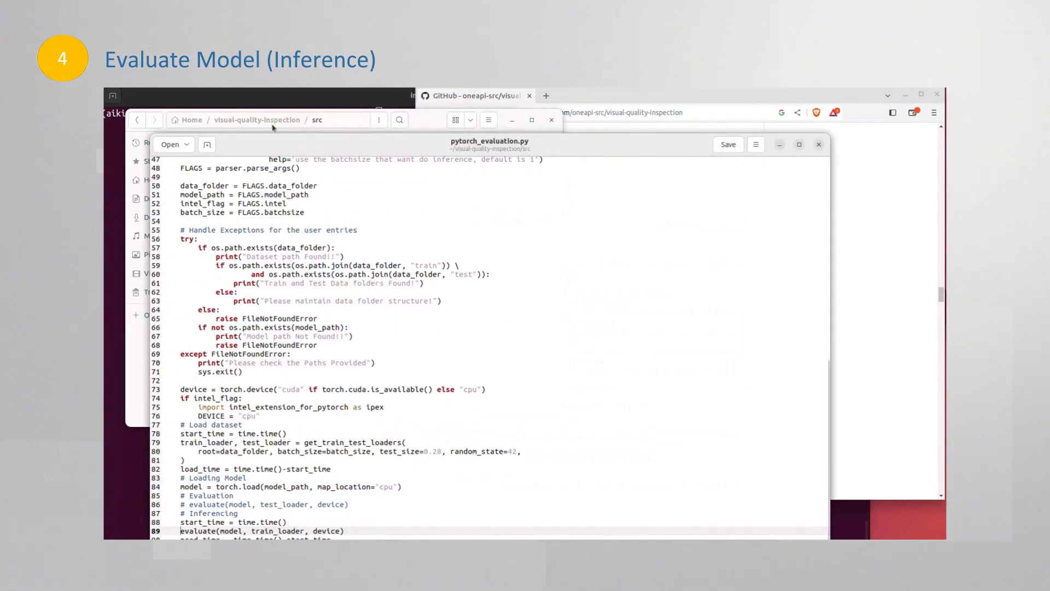
{"action": "scroll", "scroll_direction": "up", "scroll_amount": 3}
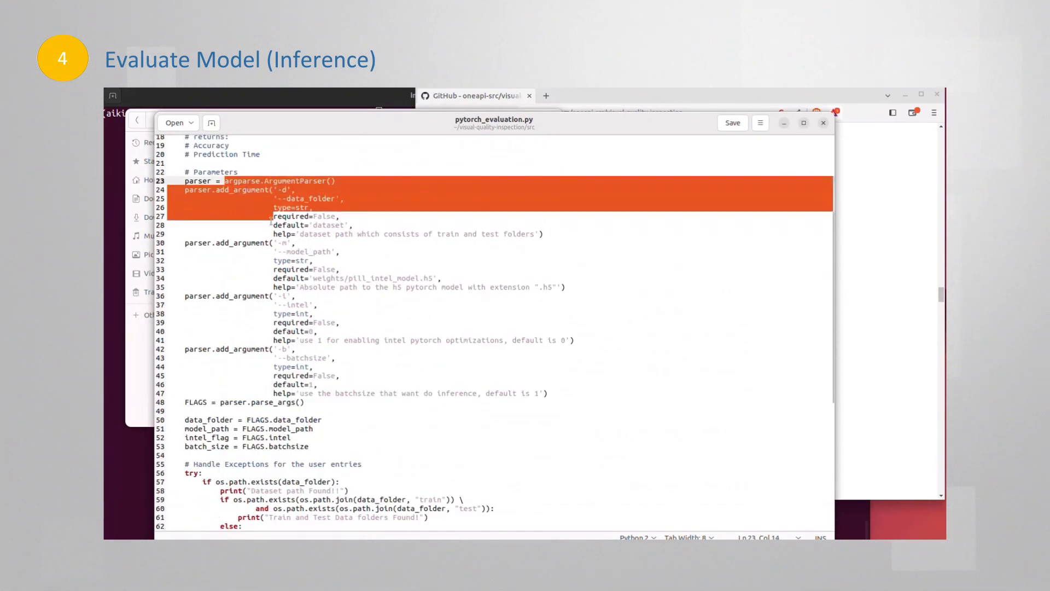
{"action": "scroll", "scroll_direction": "down", "scroll_amount": 3}
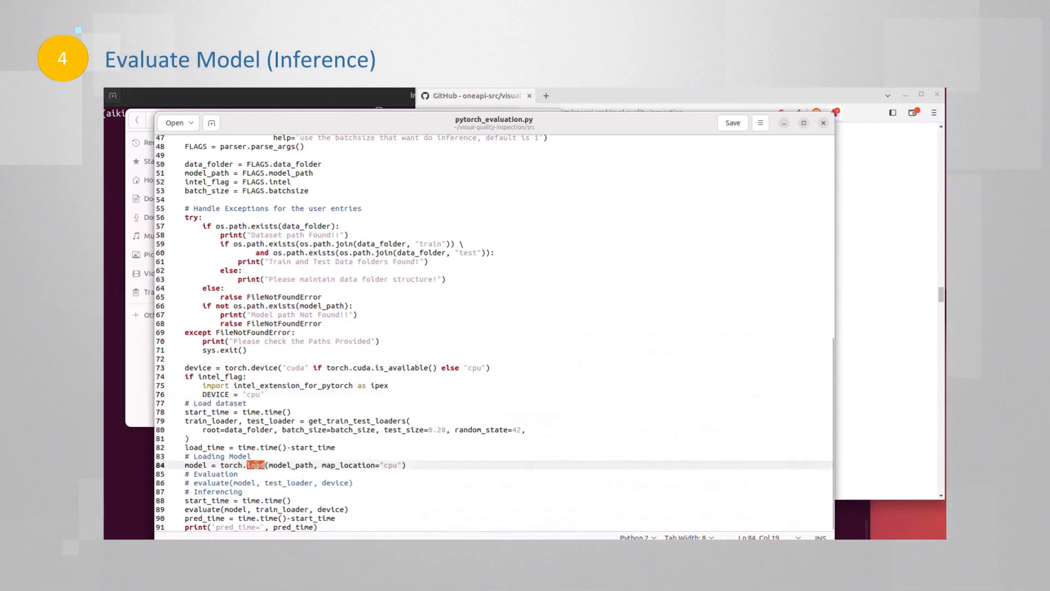
{"action": "left_click", "coordinate": [228, 500]}
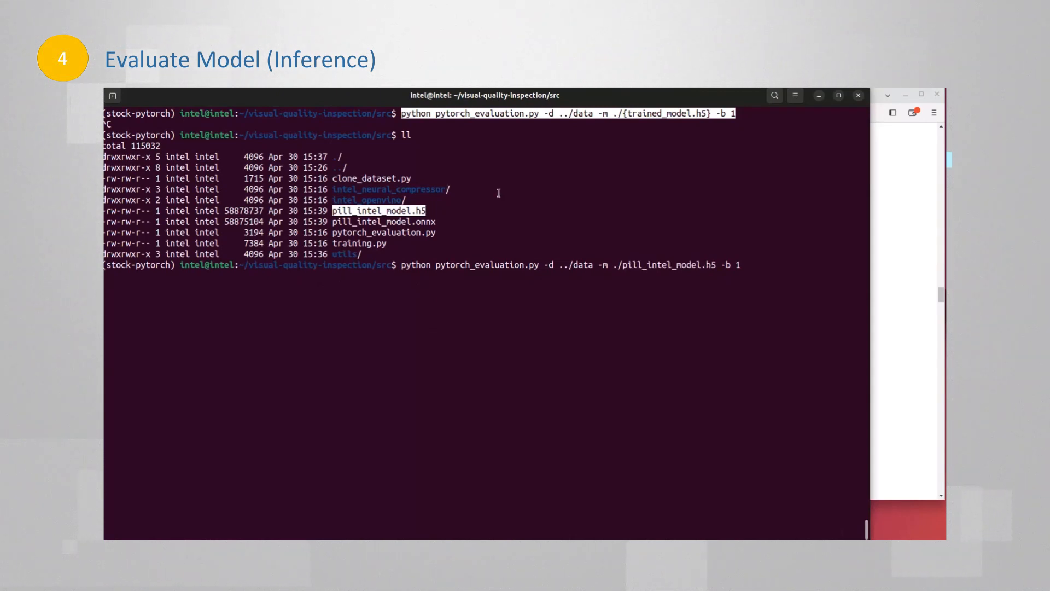
Run PyTorch inference on pill_intel_model.h5, highlight pred_time 101.28, and begin typing conda deactivate
{"action": "key", "text": "Return"}
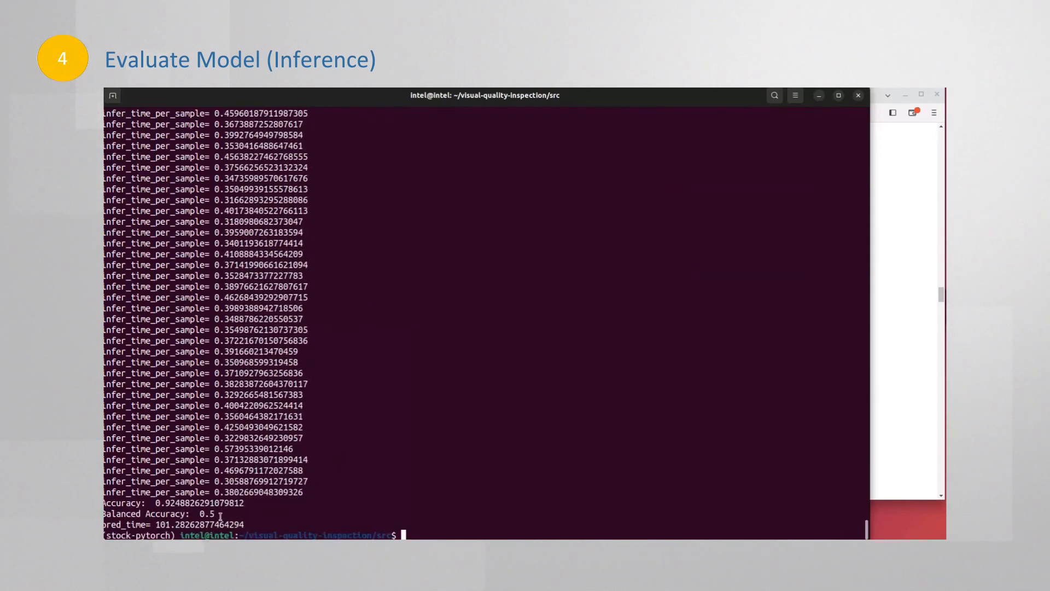
{"action": "double_click", "coordinate": [197, 502]}
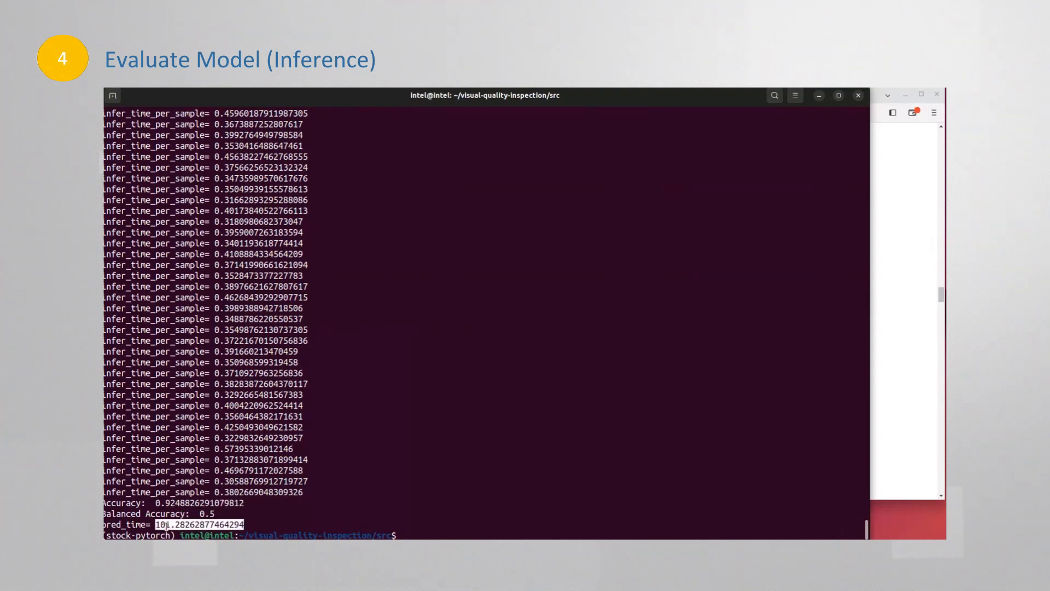
{"action": "type", "text": "conda deactivate"}
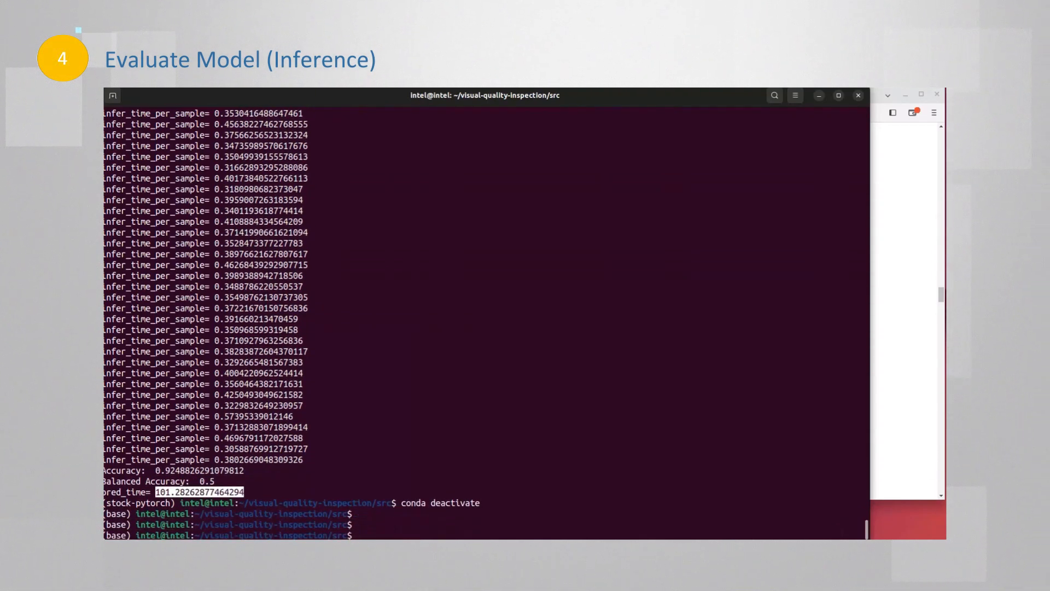
Enter conda deactivate to leave the current conda environment
{"action": "type", "text": "conda deactivate"}
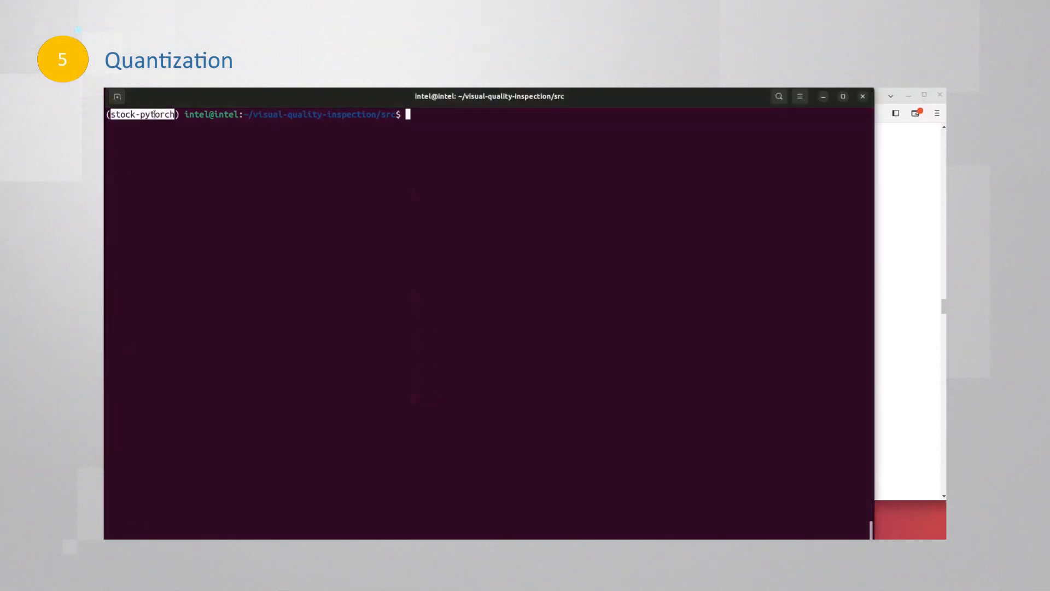
Enter intel_neural_compressor, list its files, and review torch.load on line 78 of neural_compressor_conversion.py
{"action": "type", "text": "cd intel_neural_compressor/"}
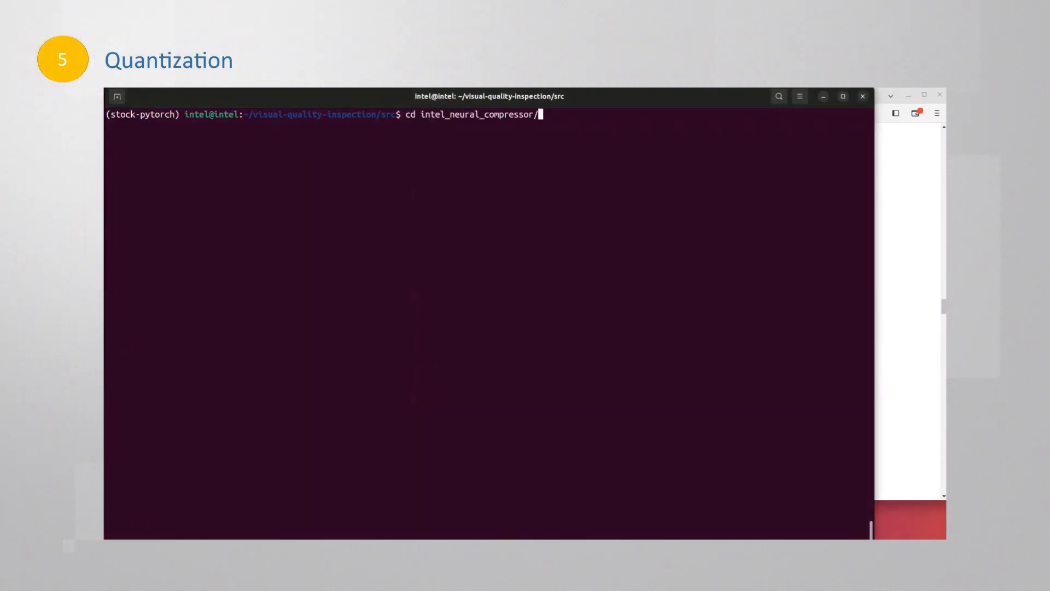
{"action": "key", "text": "Return"}
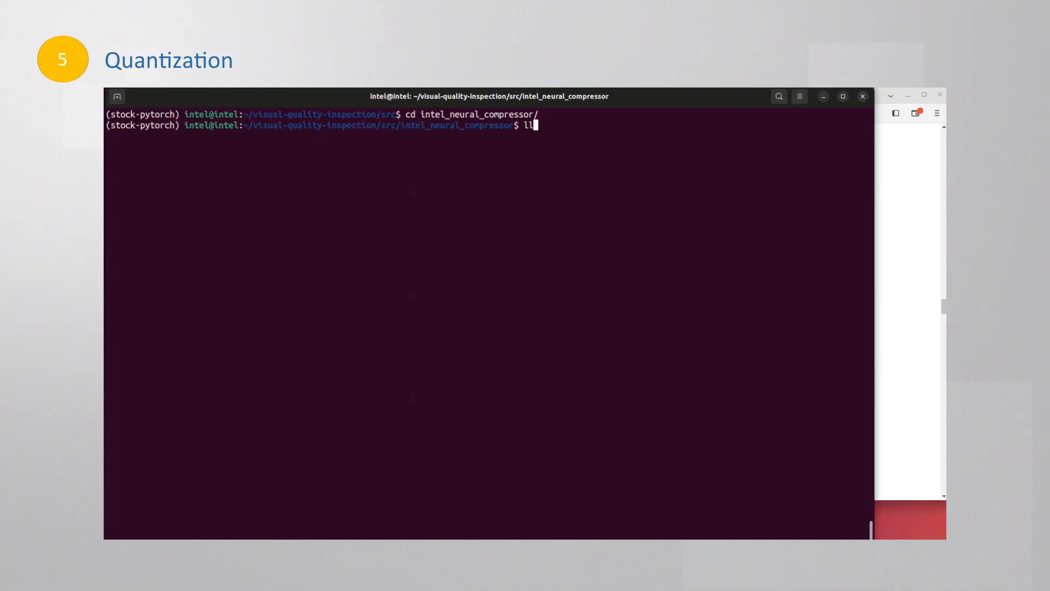
{"action": "key", "text": "Return"}
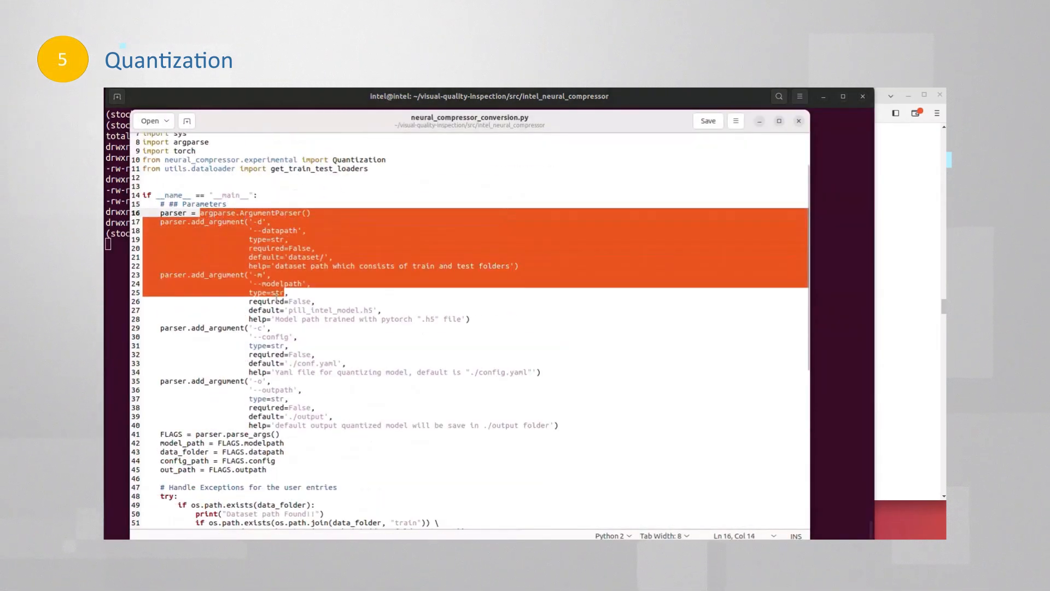
{"action": "scroll", "scroll_direction": "down", "scroll_amount": 3}
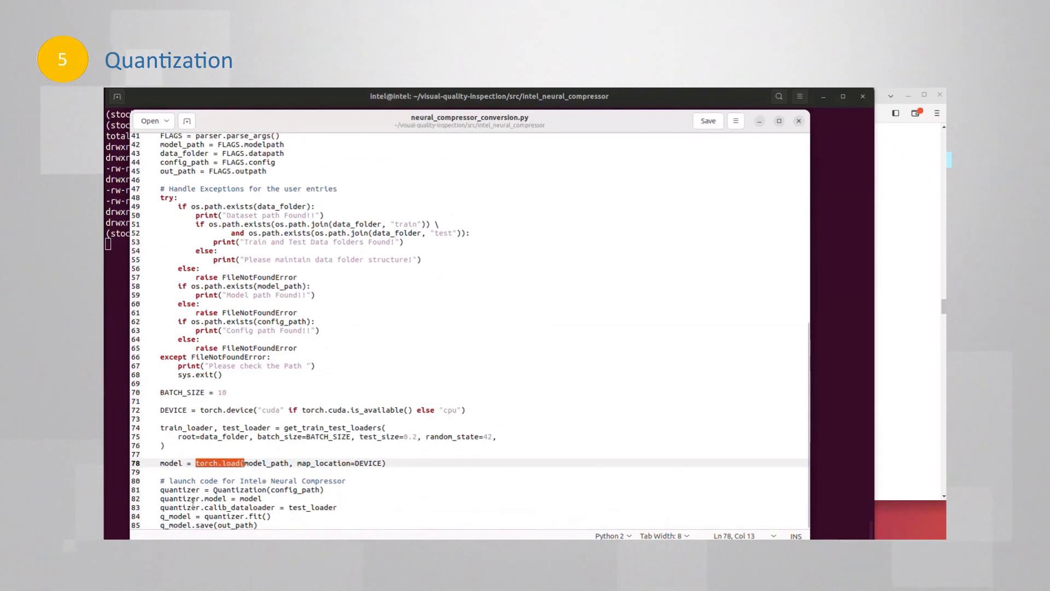
{"action": "left_click", "coordinate": [217, 525]}
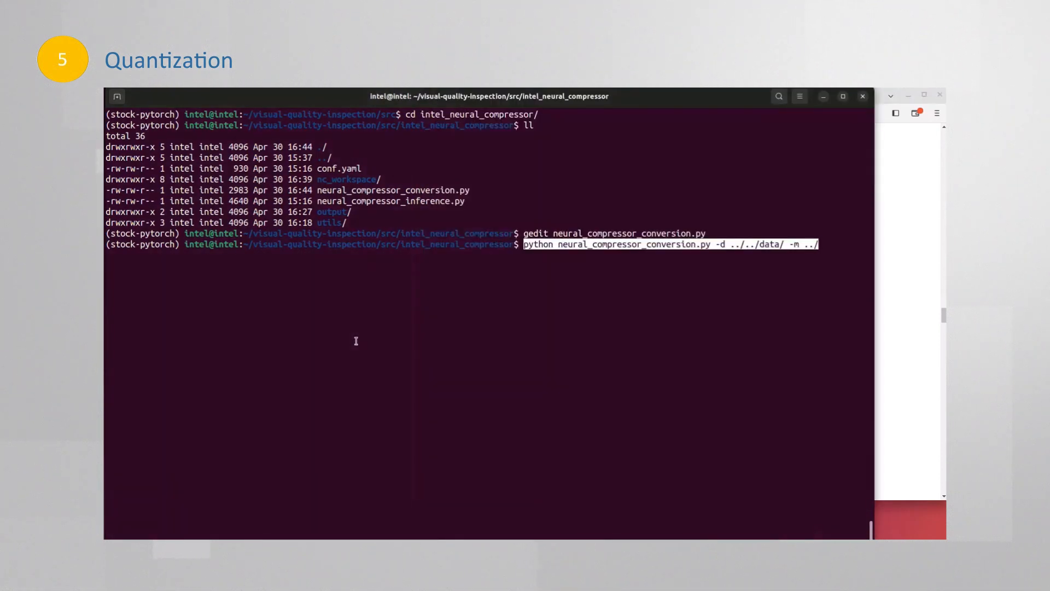
Run neural_compressor_conversion.py with data ../../data/ and model ../pill_intel_model.h5
{"action": "type", "text": "pill_intel_model.h5"}
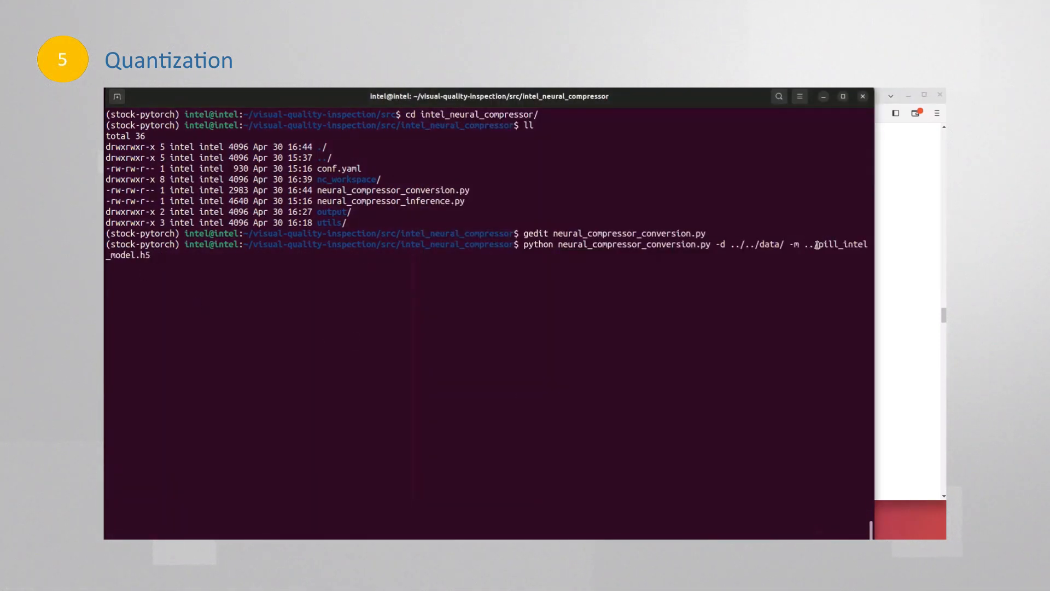
{"action": "key", "text": "Return"}
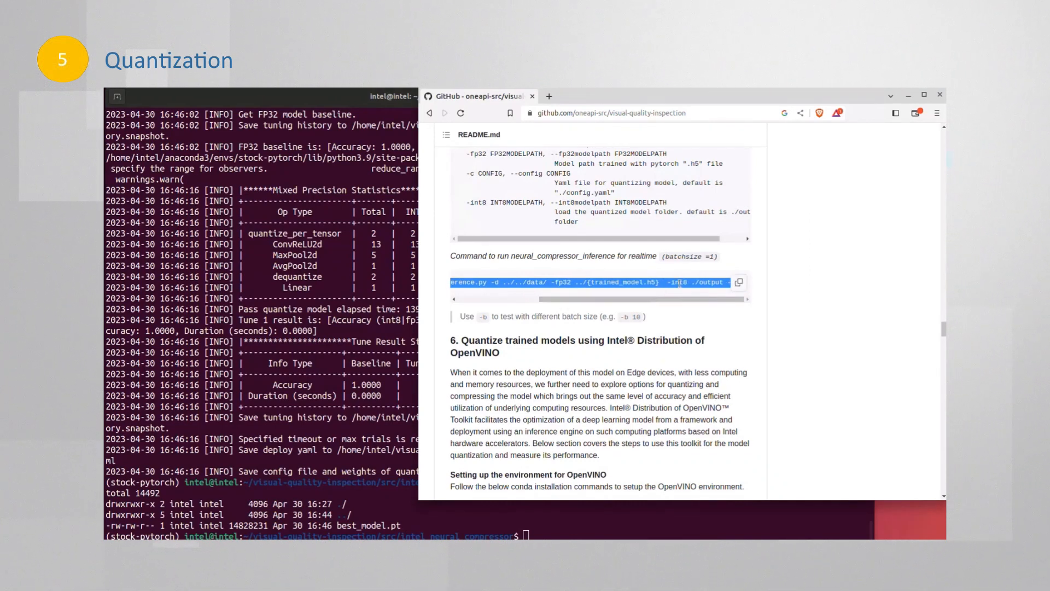
Select the realtime inference command in the README and scroll through the FP32 vs INT8 results
{"action": "double_click", "coordinate": [561, 281]}
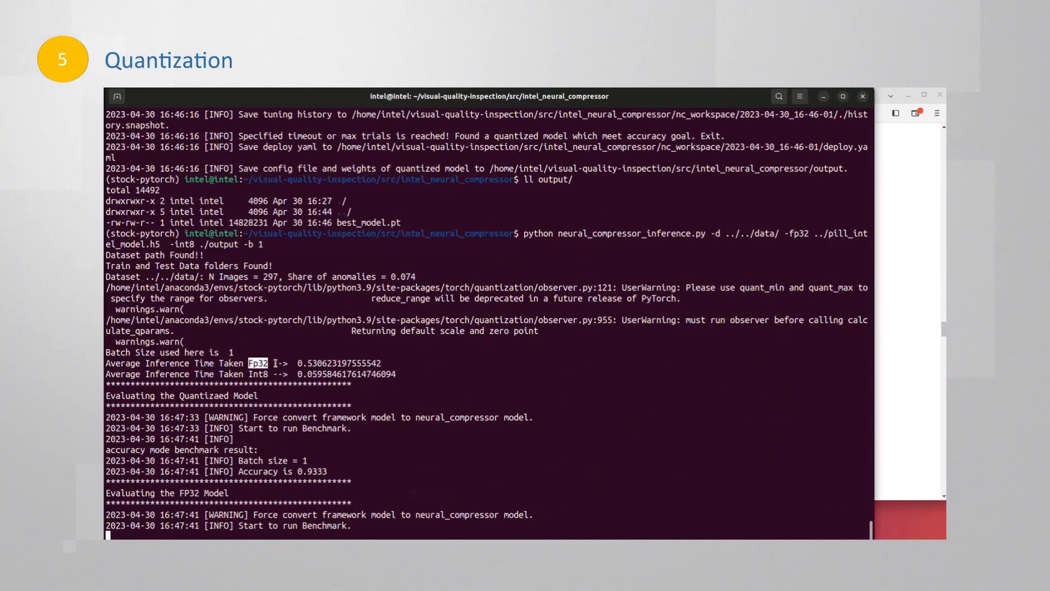
{"action": "scroll", "scroll_direction": "down", "scroll_amount": 3}
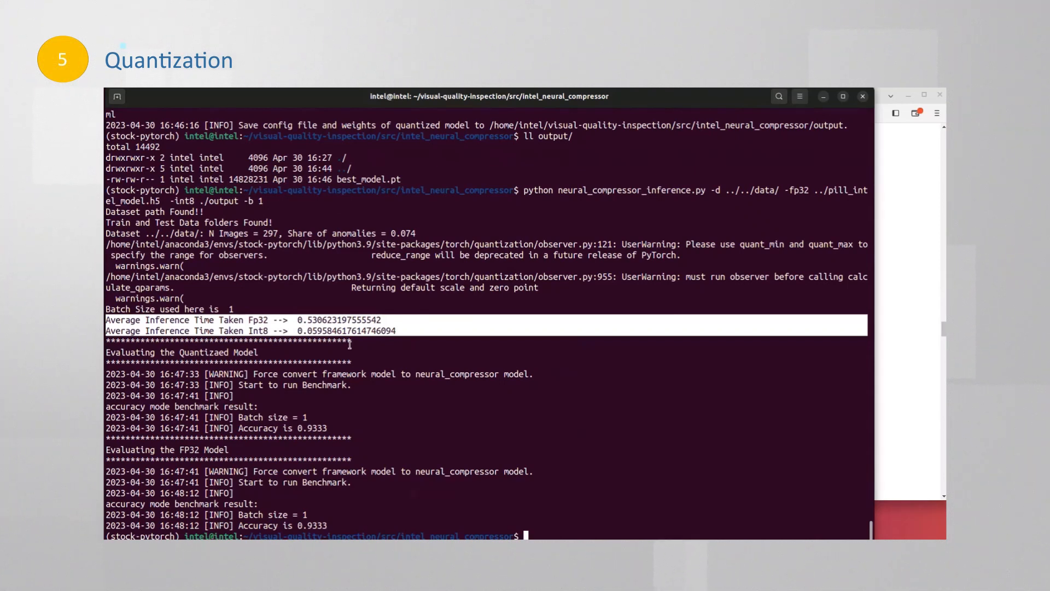
{"action": "mouse_move", "coordinate": [701, 303]}
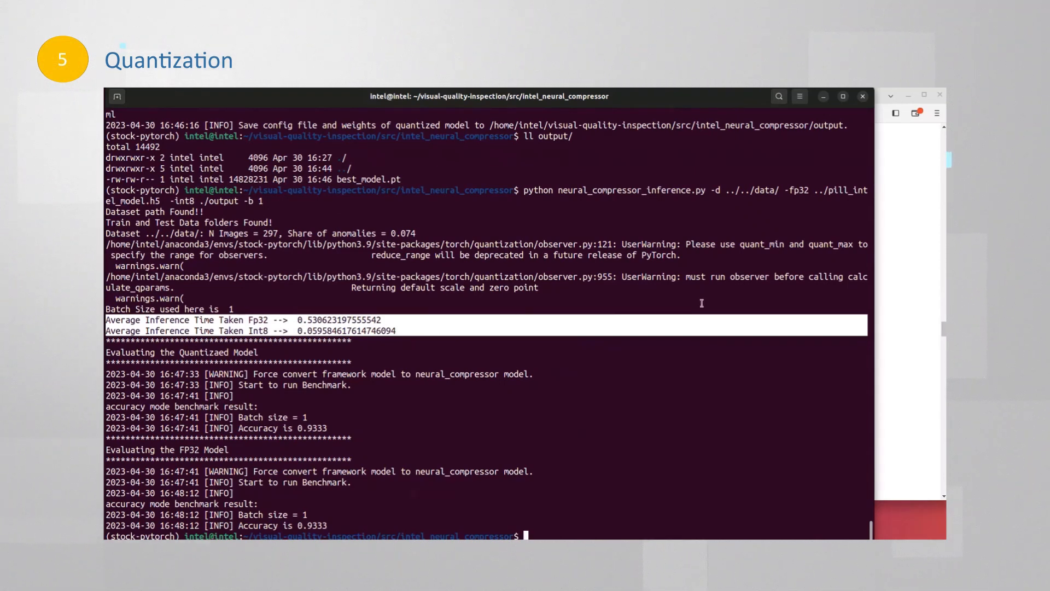
{"action": "mouse_move", "coordinate": [528, 395]}
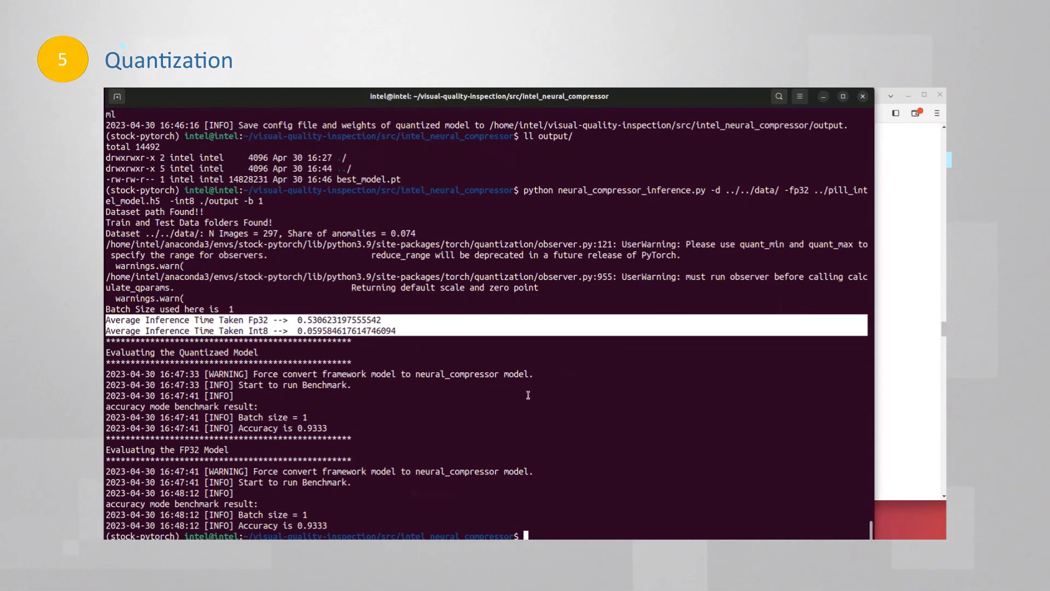
{"action": "mouse_move", "coordinate": [866, 370]}
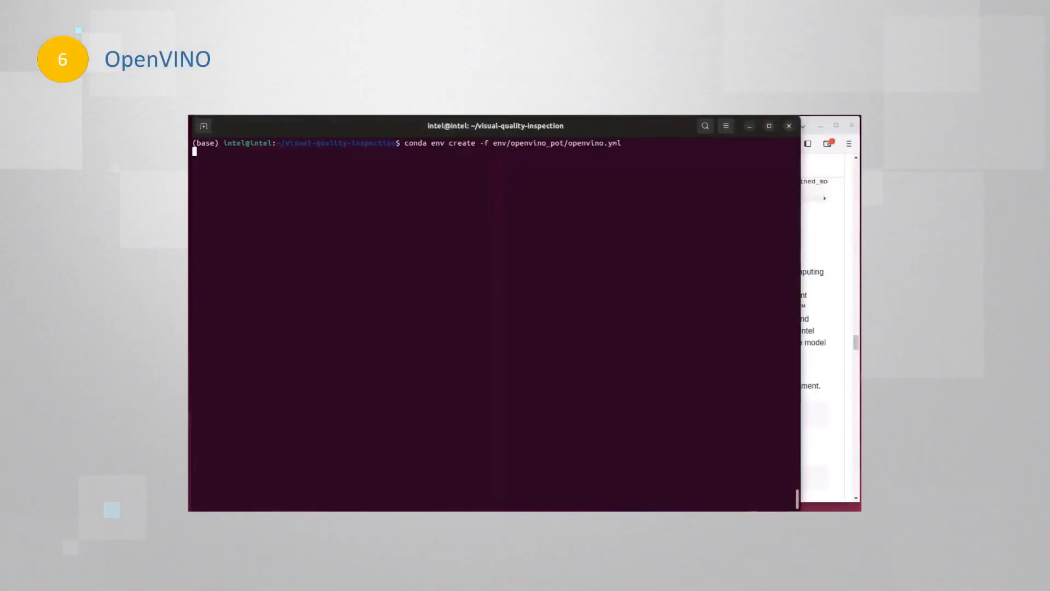
Create and activate the openvino environment, then convert pill_intel_model.onnx to IR with mo
{"action": "key", "text": "Return"}
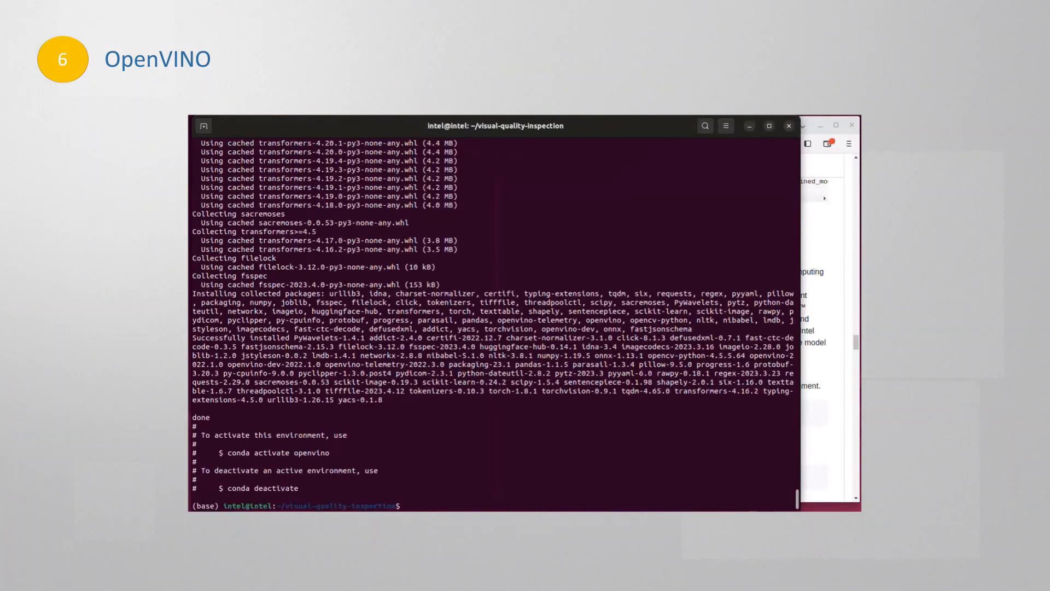
{"action": "type", "text": "conda activate openvino"}
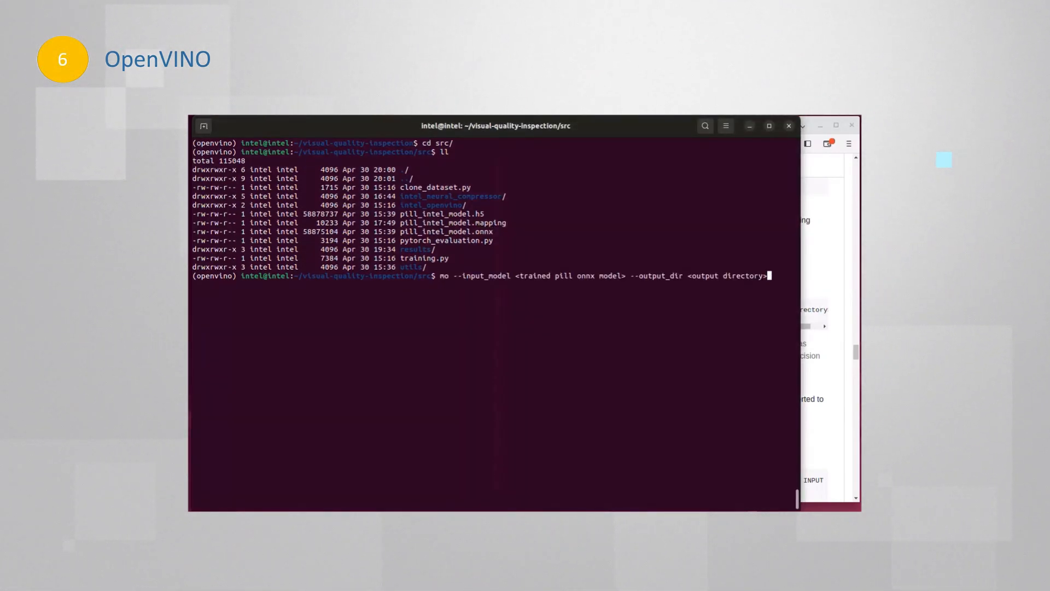
{"action": "key", "text": "BackSpace"}
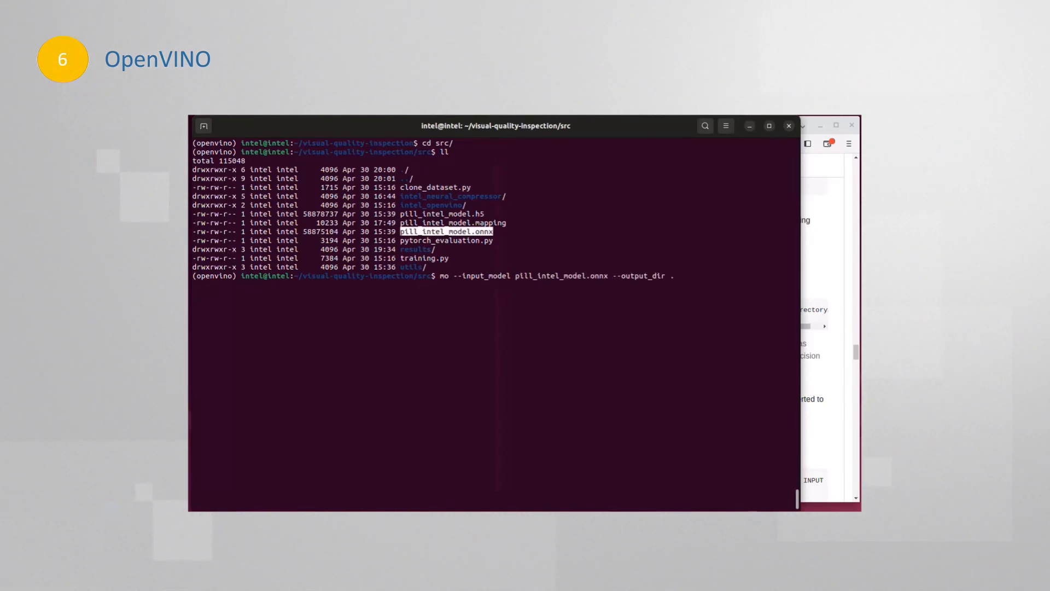
{"action": "key", "text": "Return"}
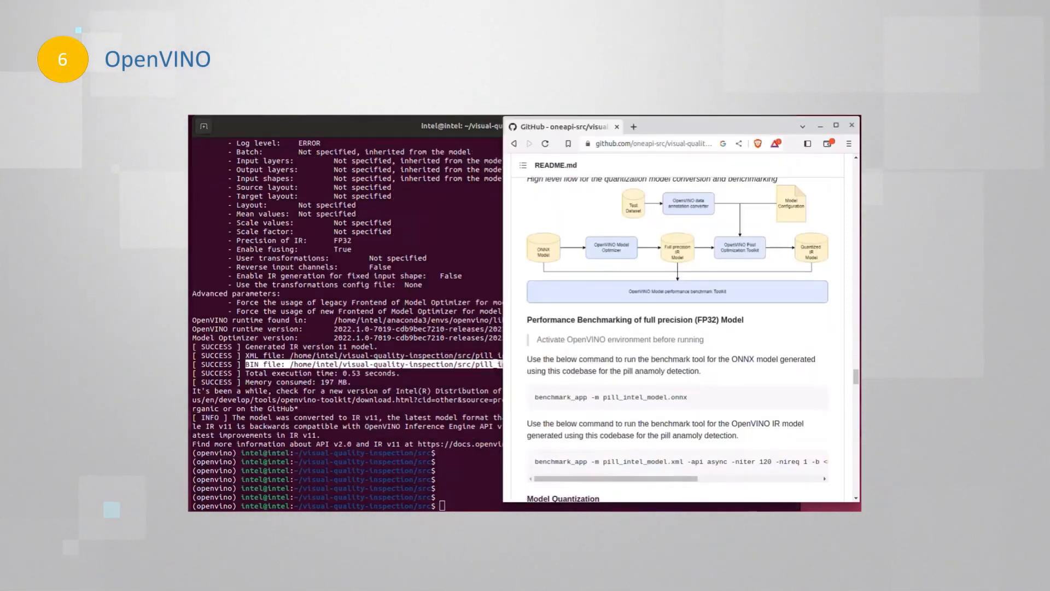
Benchmark pill_intel_model.xml with benchmark_app -m, reaching about 73.5 FPS throughput
{"action": "scroll", "scroll_direction": "down", "scroll_amount": 3}
{"action": "type", "text": "benchmark_app"}
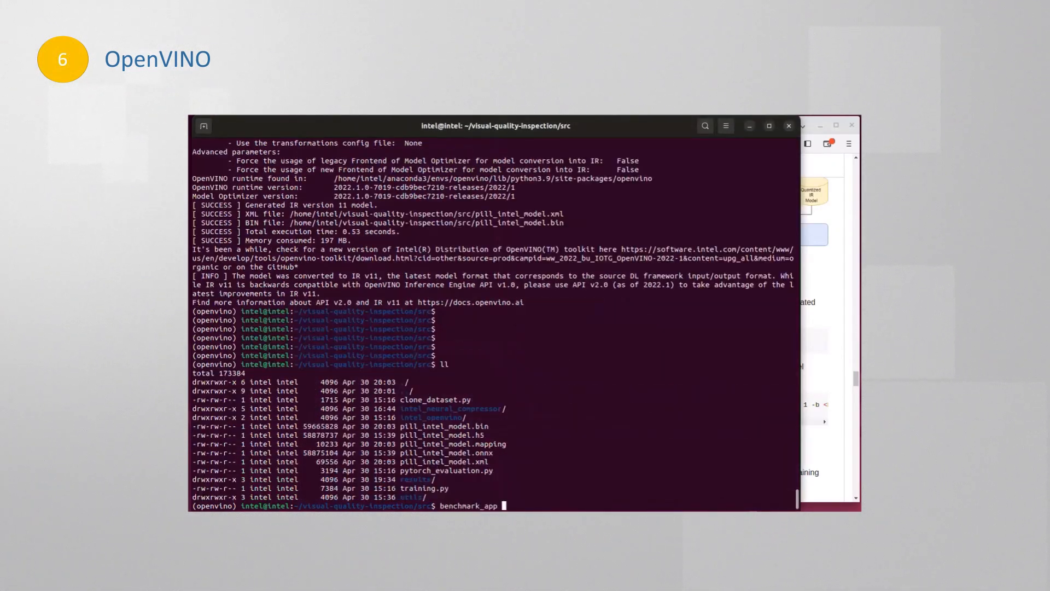
{"action": "type", "text": "-m"}
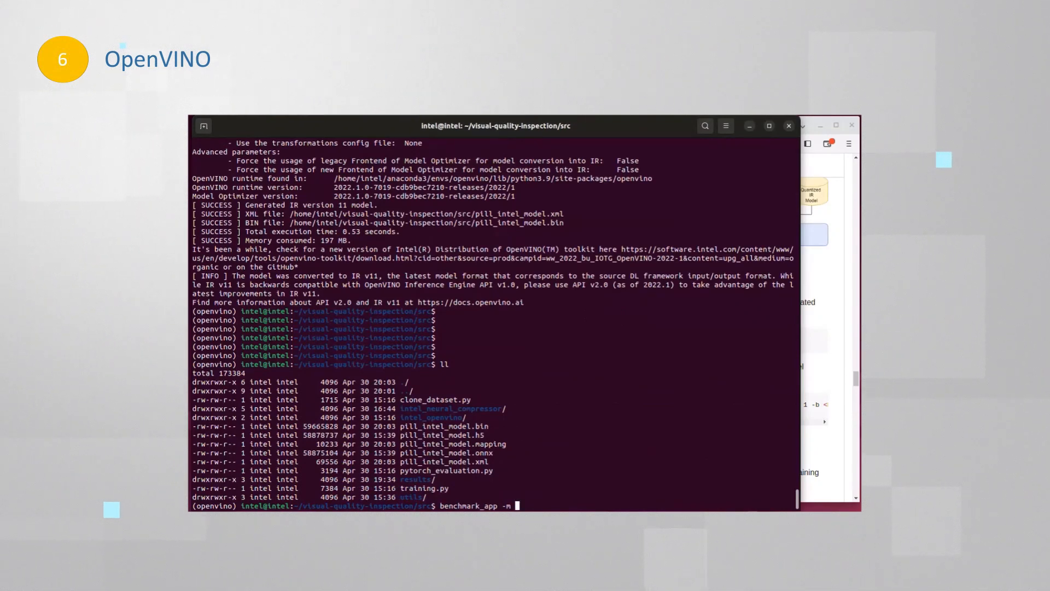
{"action": "double_click", "coordinate": [444, 453]}
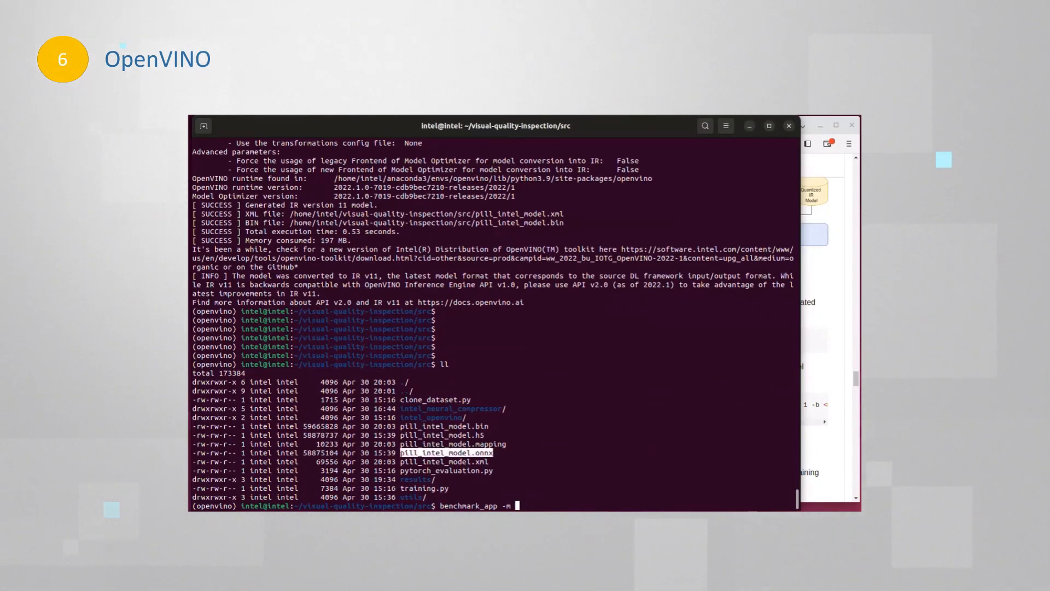
{"action": "type", "text": "pill_intel_model.xml"}
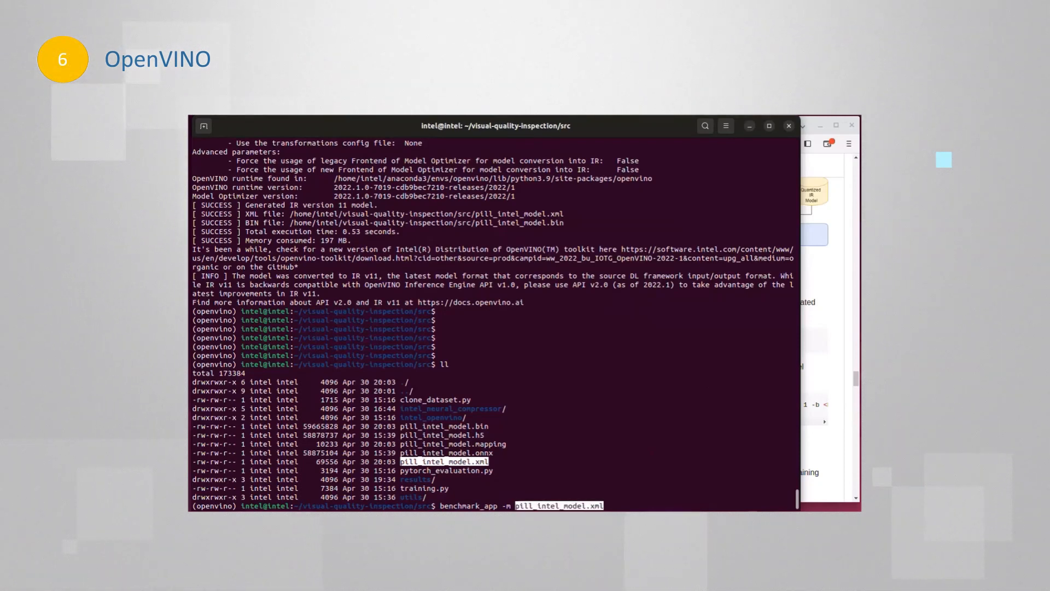
{"action": "key", "text": "Return"}
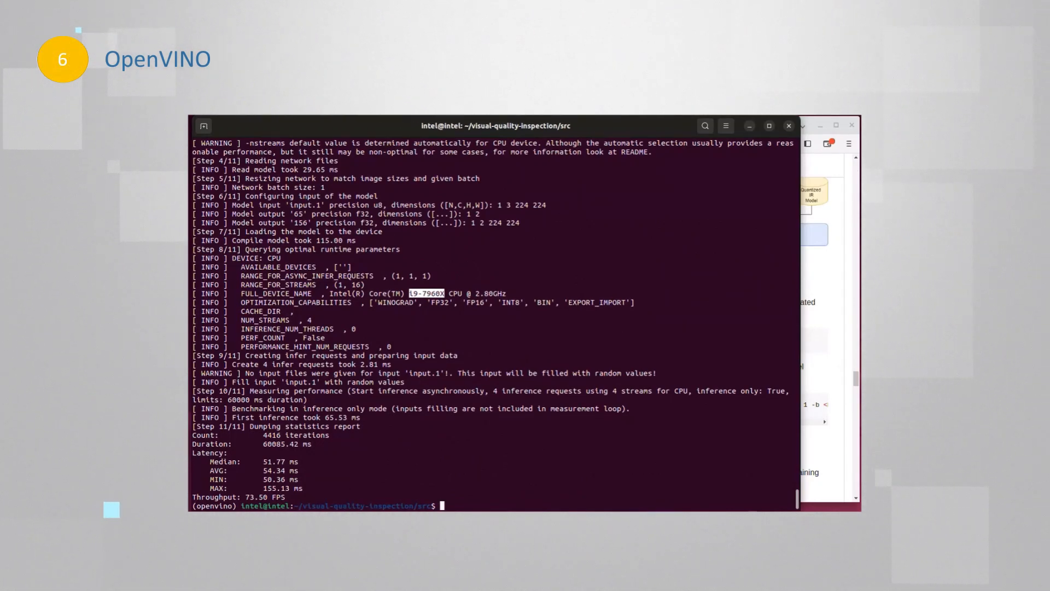
Highlight the CPU name in the benchmark report, then open env/openvino_pot/pill_intel_model_int8.json
{"action": "double_click", "coordinate": [256, 497]}
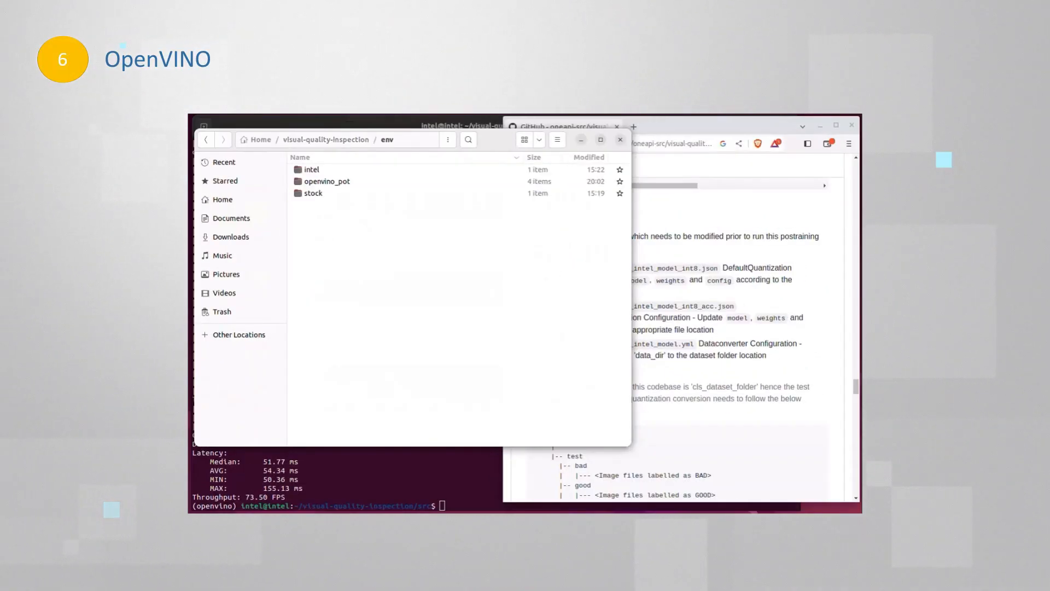
{"action": "double_click", "coordinate": [327, 181]}
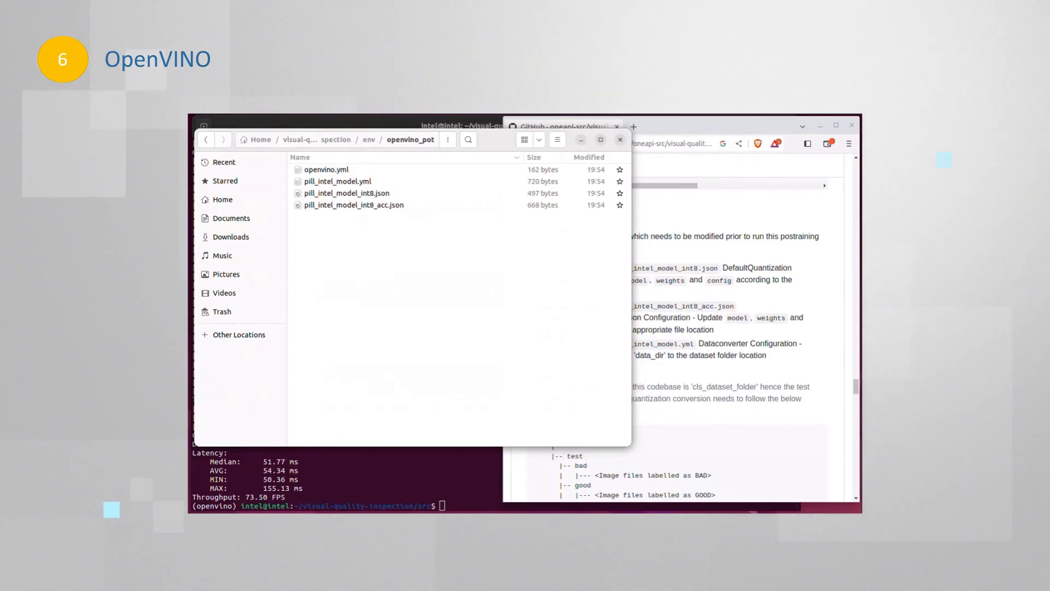
{"action": "left_click", "coordinate": [347, 193]}
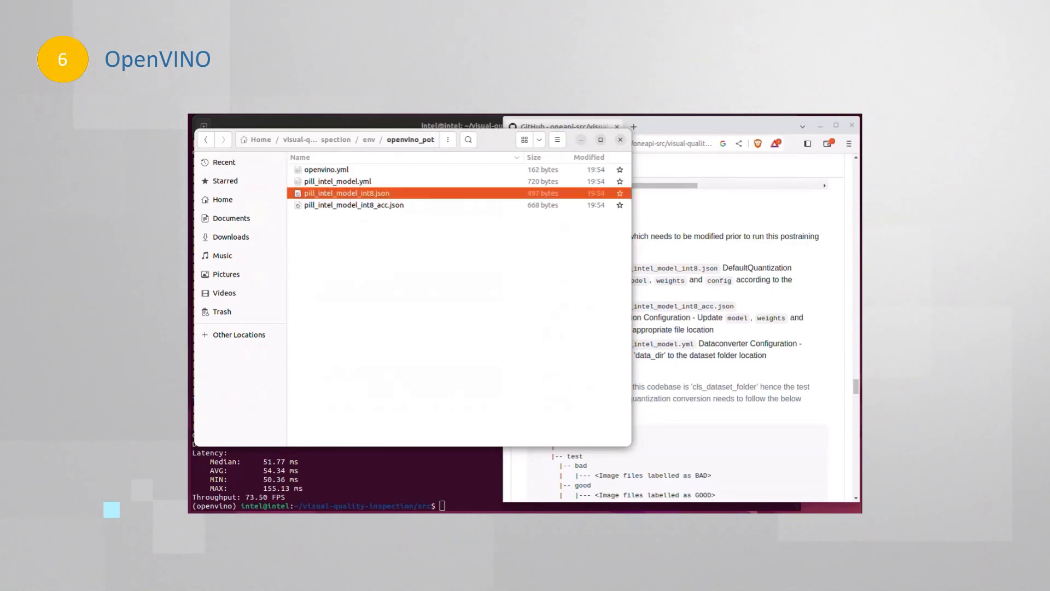
{"action": "double_click", "coordinate": [345, 193]}
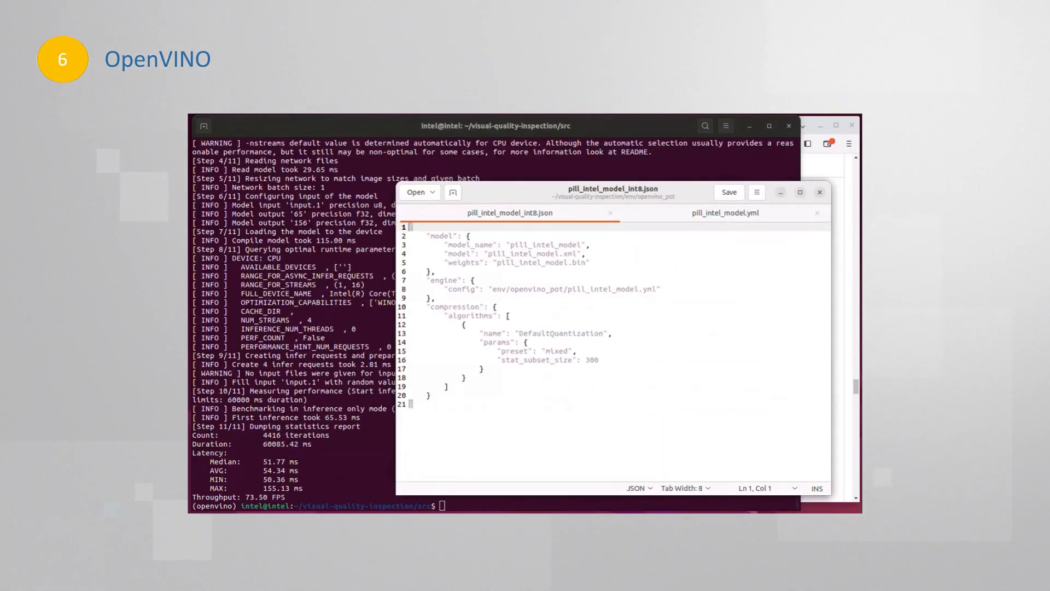
Prefix the config's model path with src/ and save the file
{"action": "left_click", "coordinate": [492, 253]}
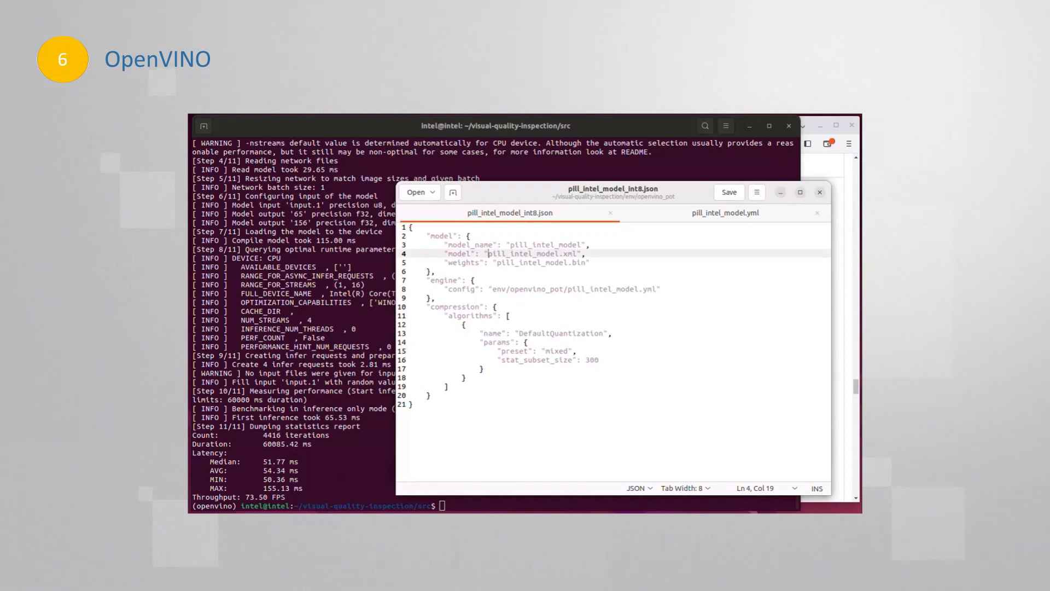
{"action": "type", "text": "src/"}
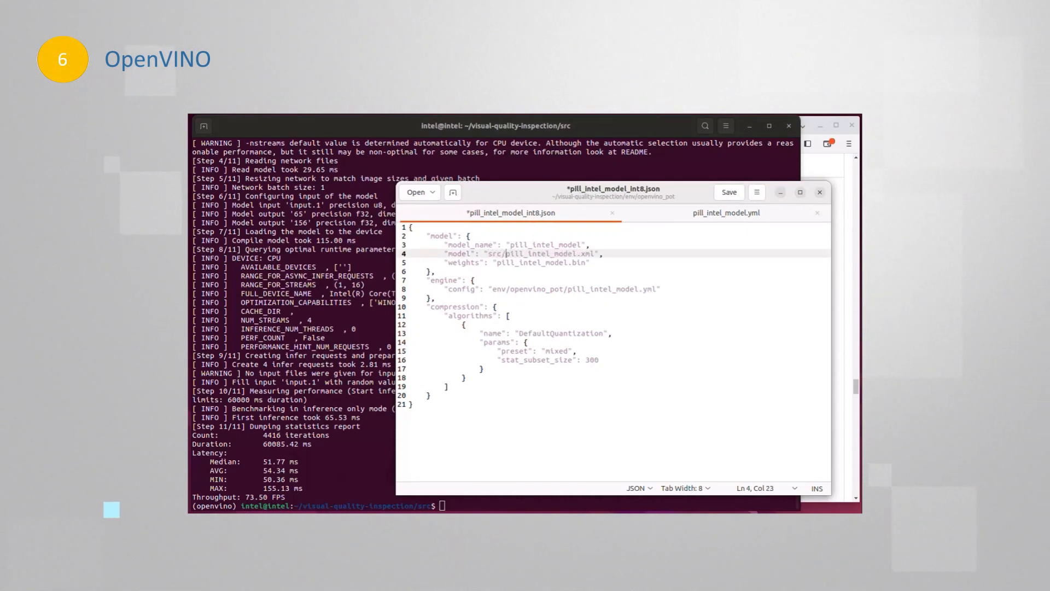
{"action": "left_click", "coordinate": [499, 262]}
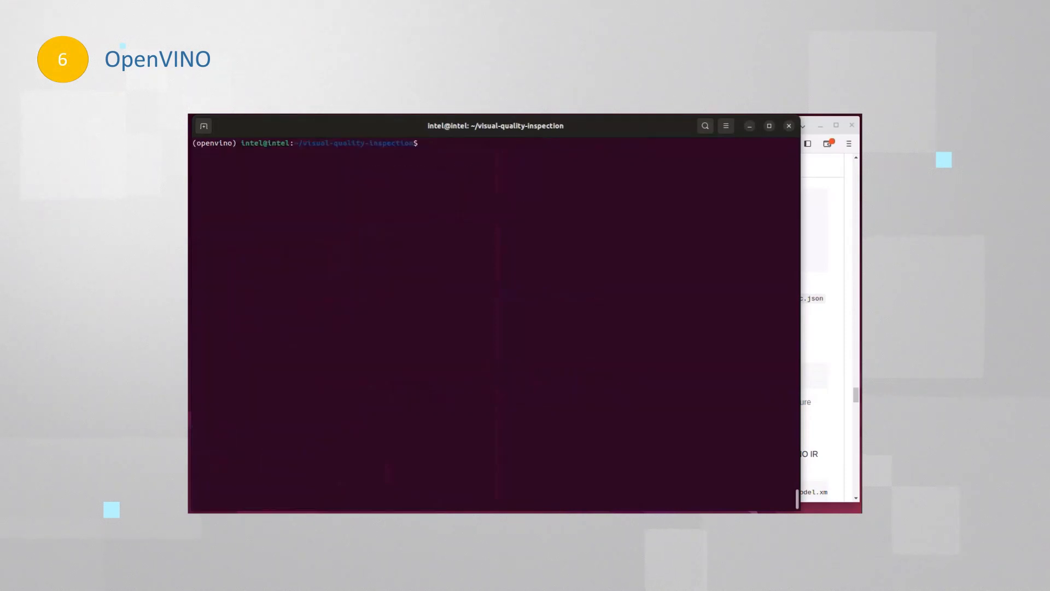
Quantize with pot -c env/openvino_pot/pill_intel_model_int8.json -e, then search src/pill_intel_model.xml for f32
{"action": "type", "text": "pot -c env/openvino_pot/pill_intel_model_int8.json -e"}
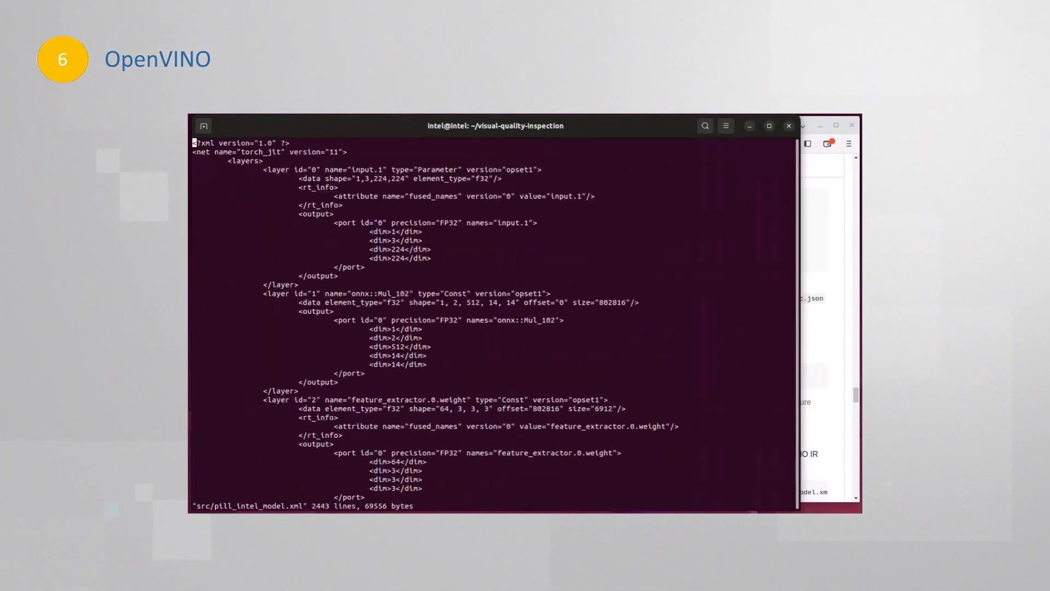
{"action": "type", "text": "/f32"}
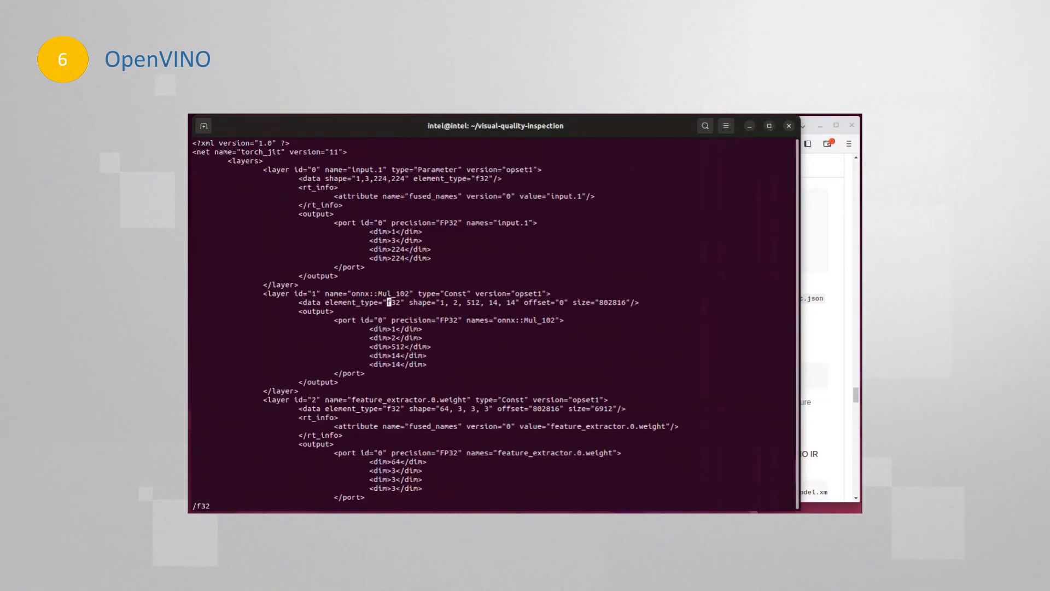
{"action": "scroll", "scroll_direction": "down", "scroll_amount": 3}
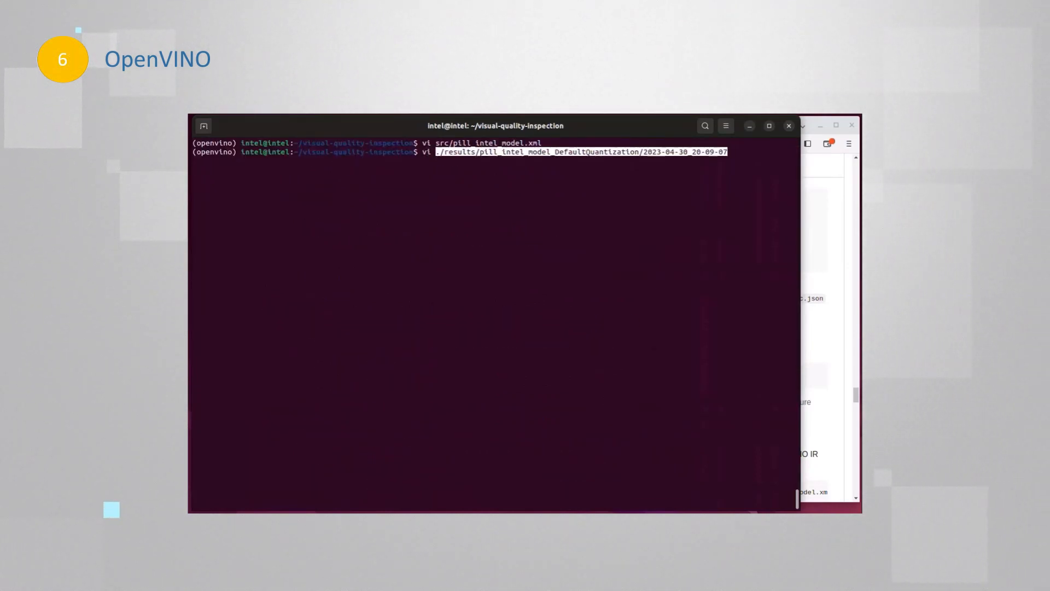
Verify the optimized pill_intel_model.xml holds I8 weights, then launch benchmark_app on it
{"action": "type", "text": "optimized/pill_intel_model."}
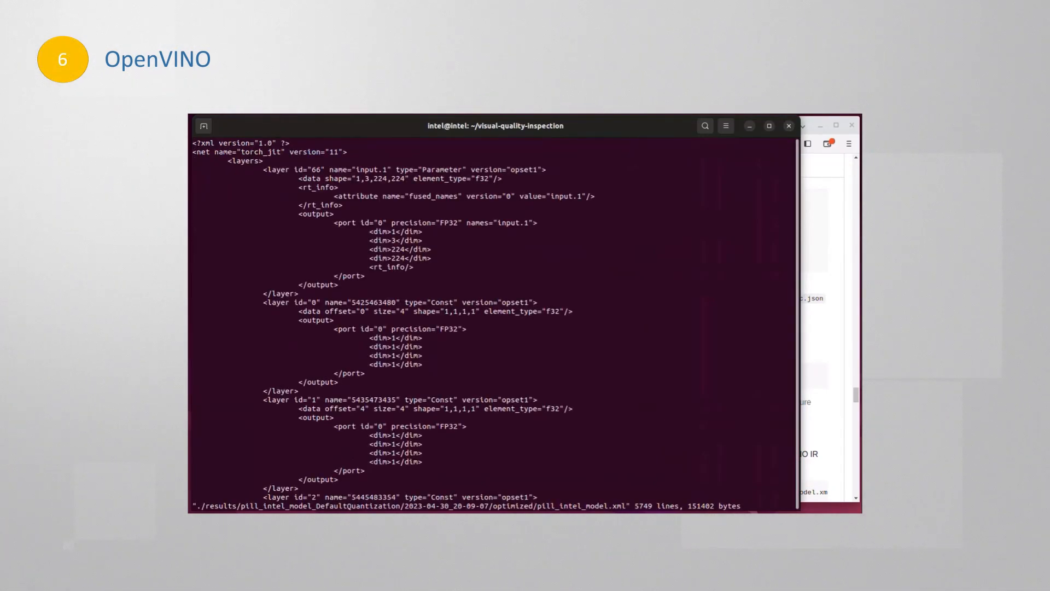
{"action": "type", "text": "/f32"}
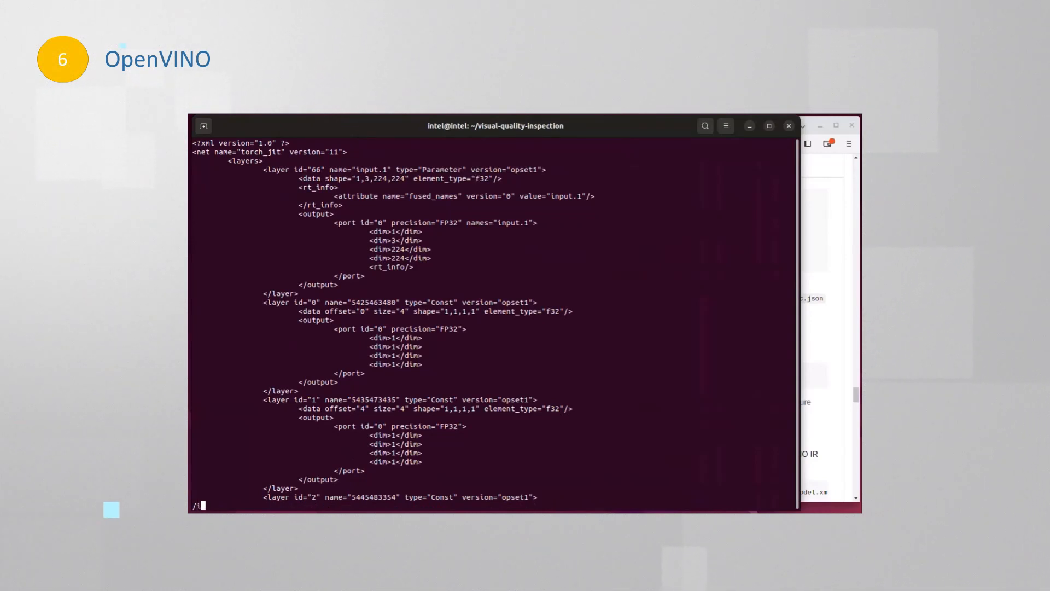
{"action": "scroll", "scroll_direction": "down", "scroll_amount": 3}
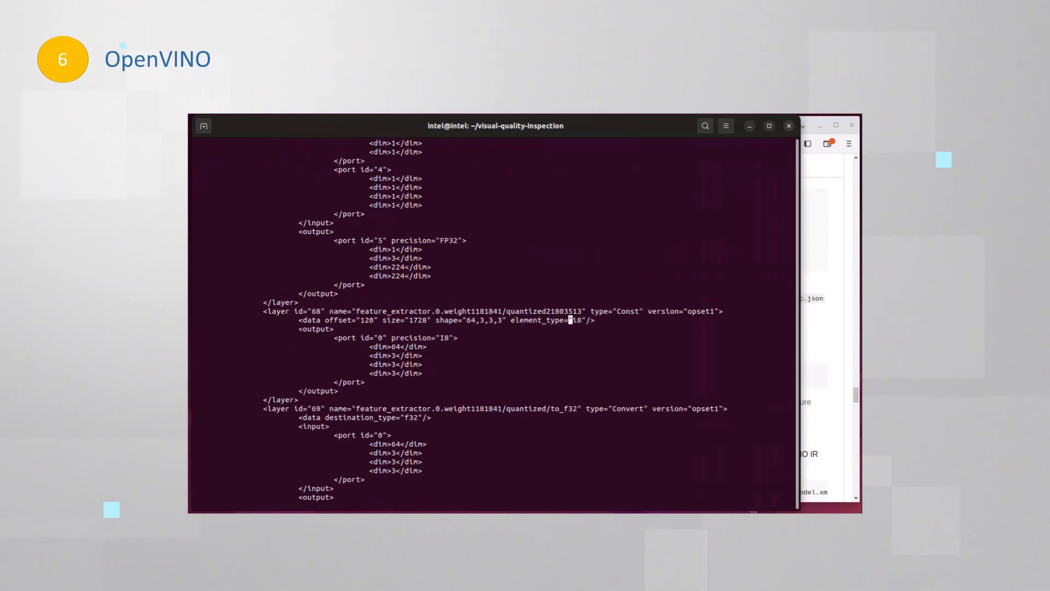
{"action": "scroll", "scroll_direction": "down", "scroll_amount": 3}
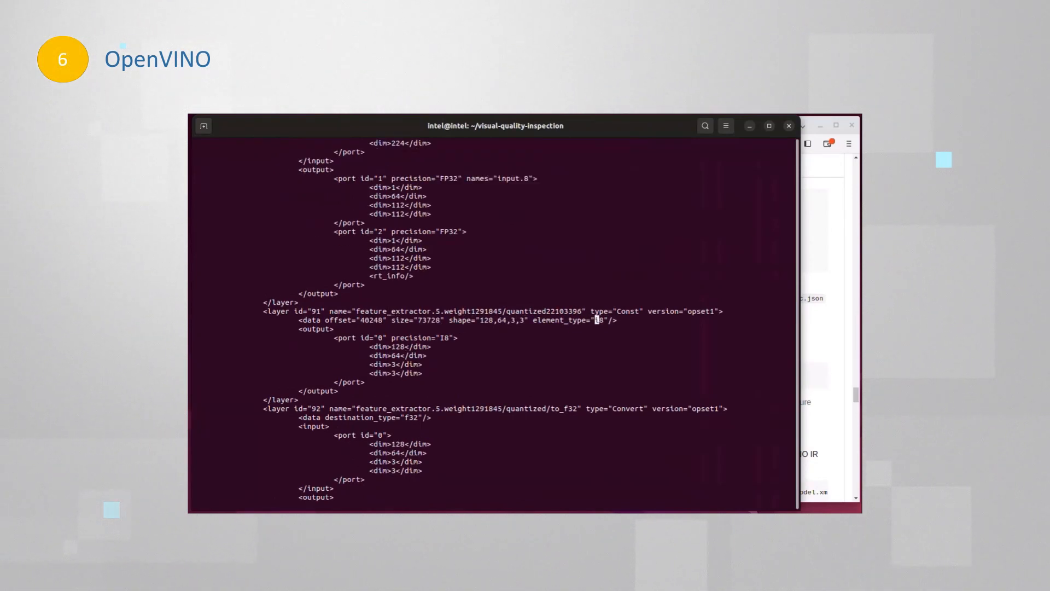
{"action": "scroll", "scroll_direction": "down", "scroll_amount": 3}
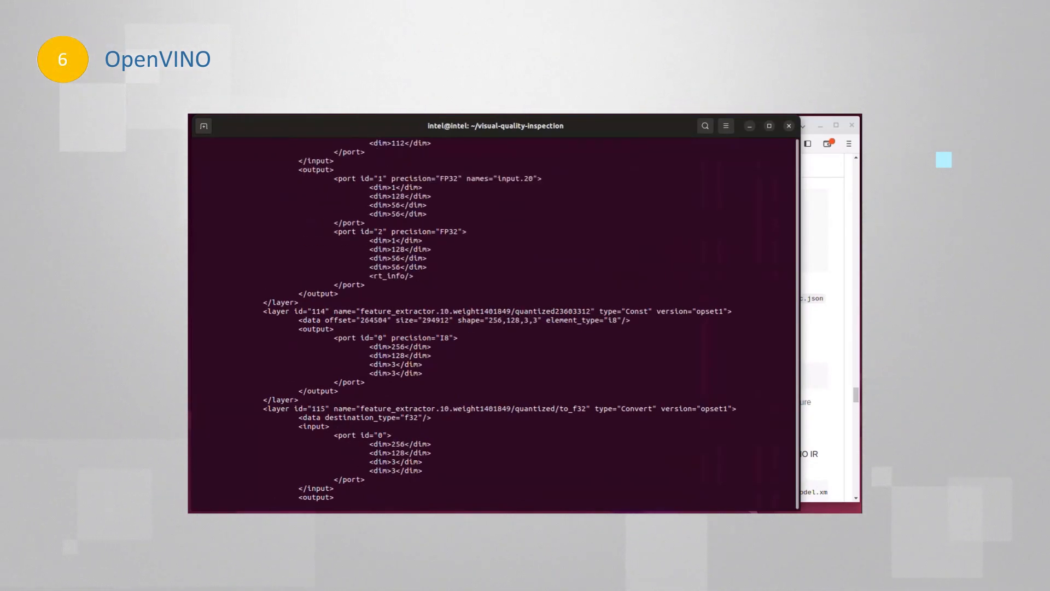
{"action": "scroll", "scroll_direction": "down", "scroll_amount": 3}
{"action": "type", "text": "benchmark_app - ./results/pill_intel_model_DefaultQuantization/2023-04-30_20-09-07/optimized/pill_intel_model.xml"}
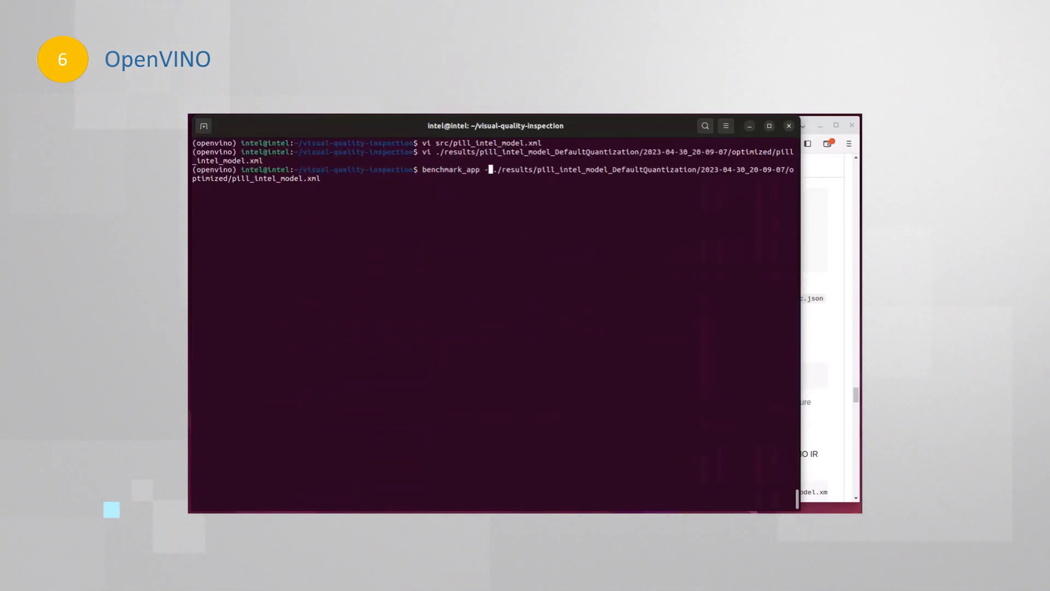
{"action": "key", "text": "Return"}
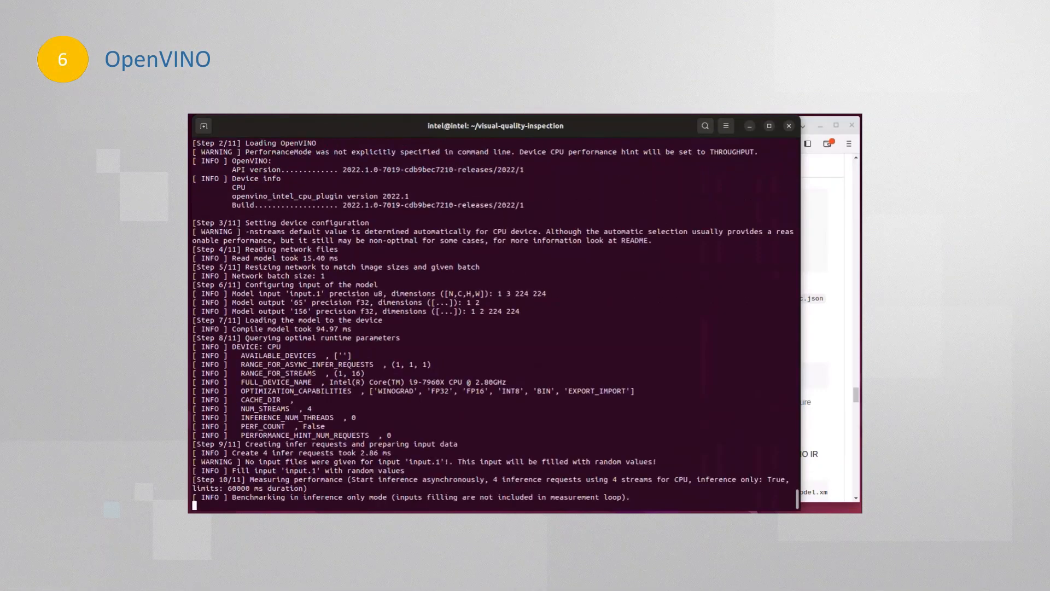